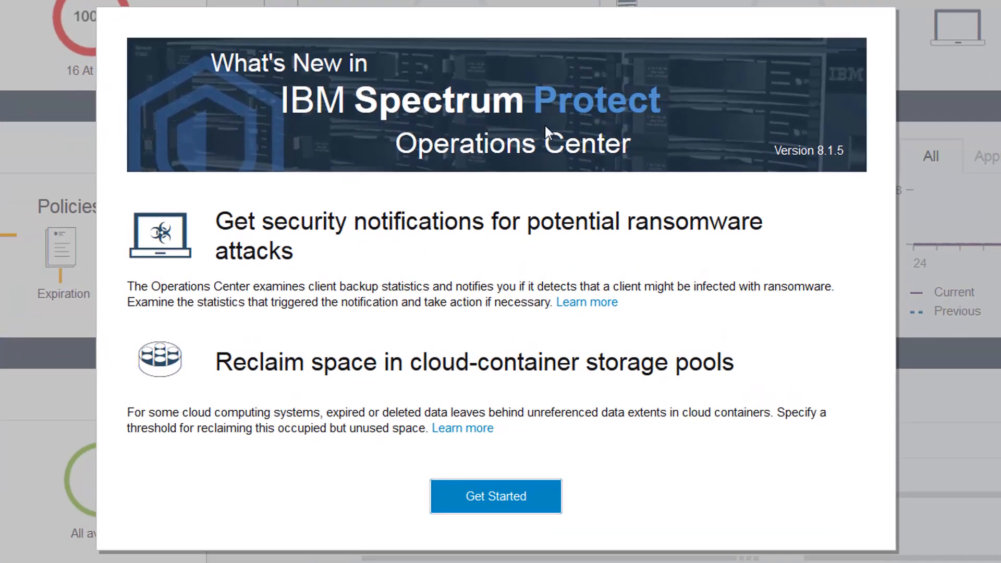
pyautogui.moveTo(779, 175)
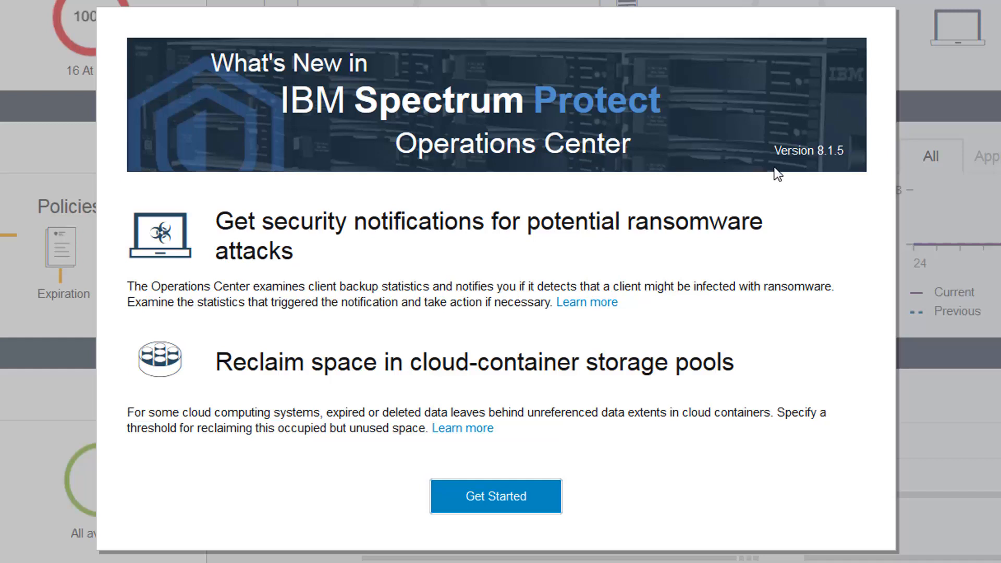
pyautogui.moveTo(264, 394)
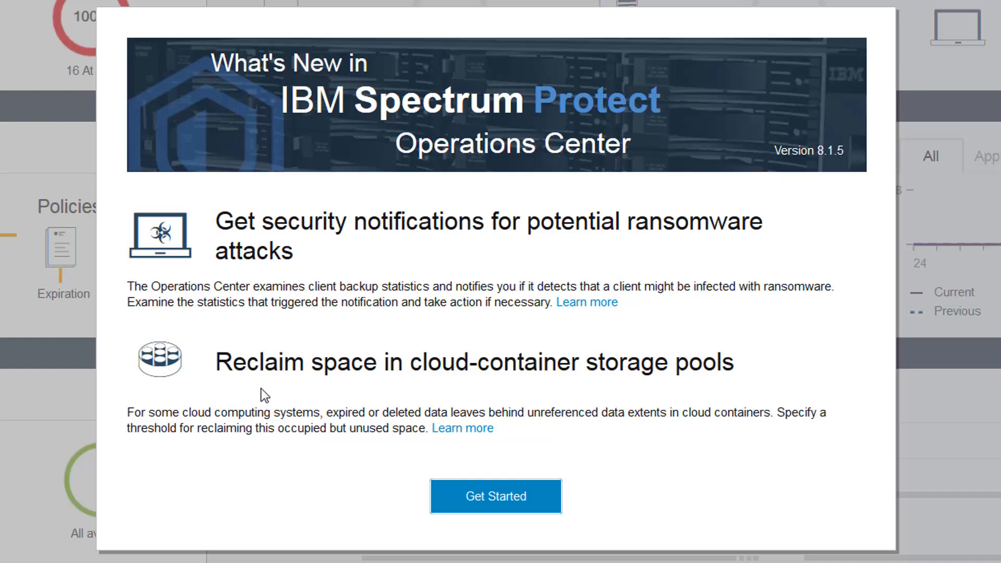
pyautogui.moveTo(352, 388)
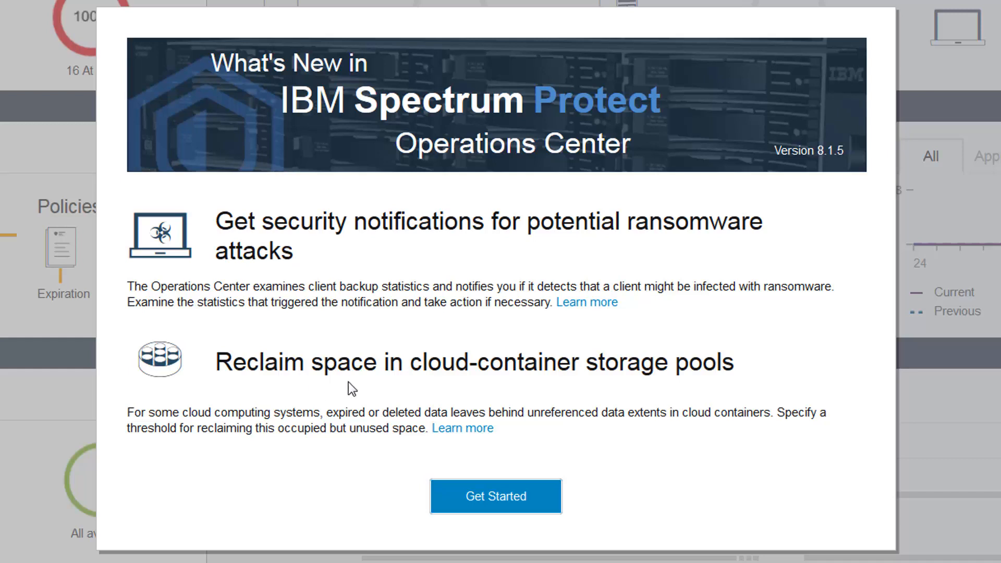
pyautogui.moveTo(617, 386)
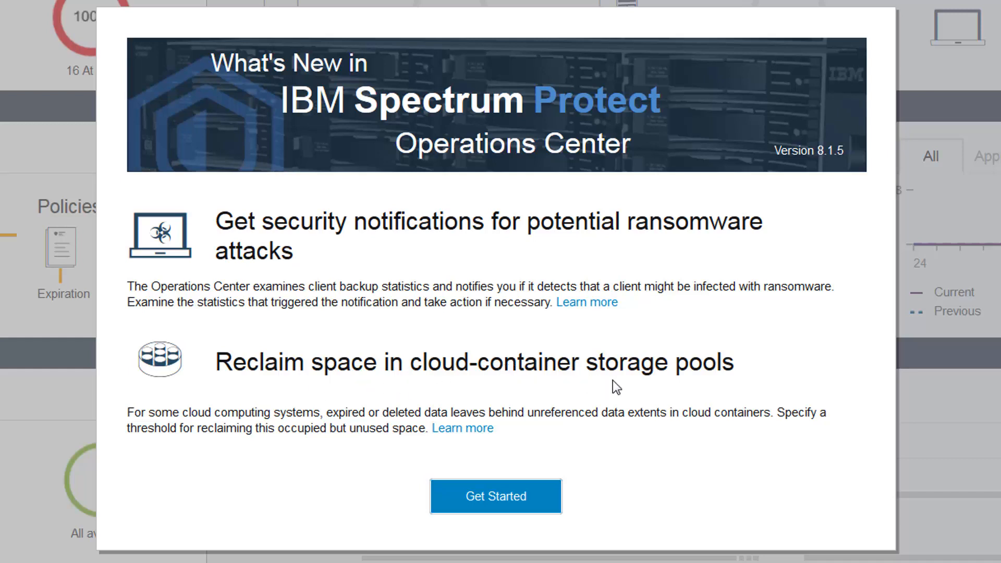
pyautogui.moveTo(175, 434)
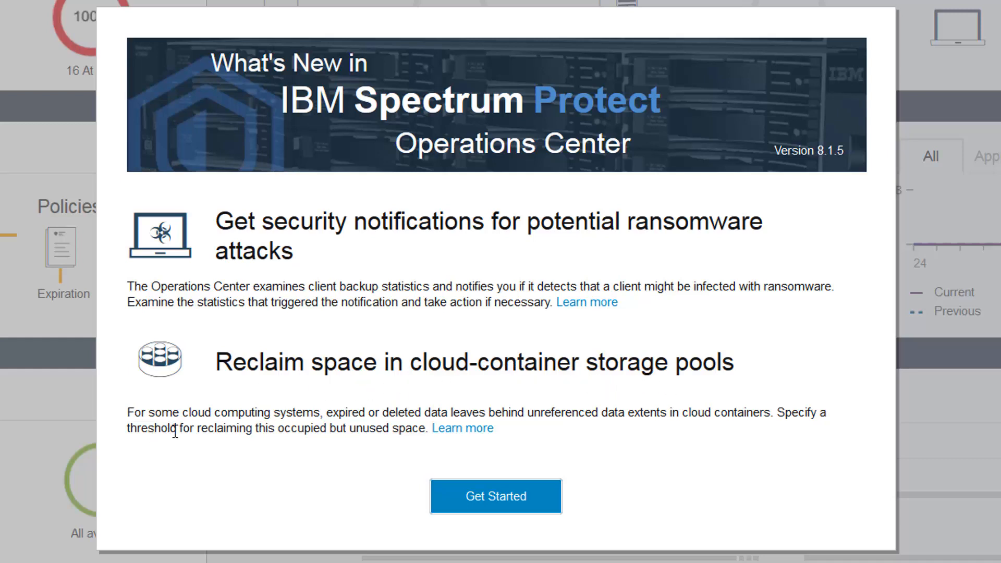
pyautogui.moveTo(535, 437)
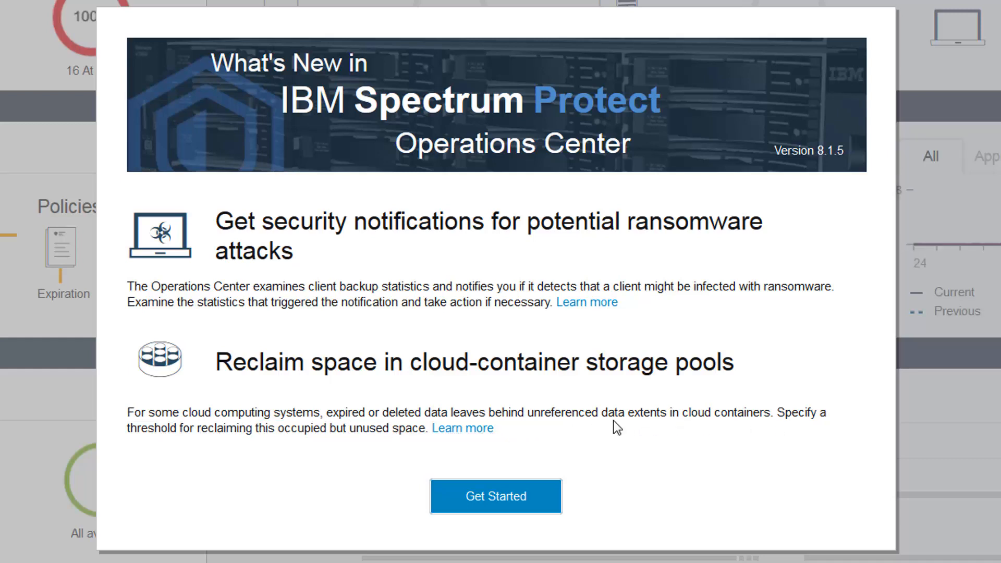
pyautogui.moveTo(451, 448)
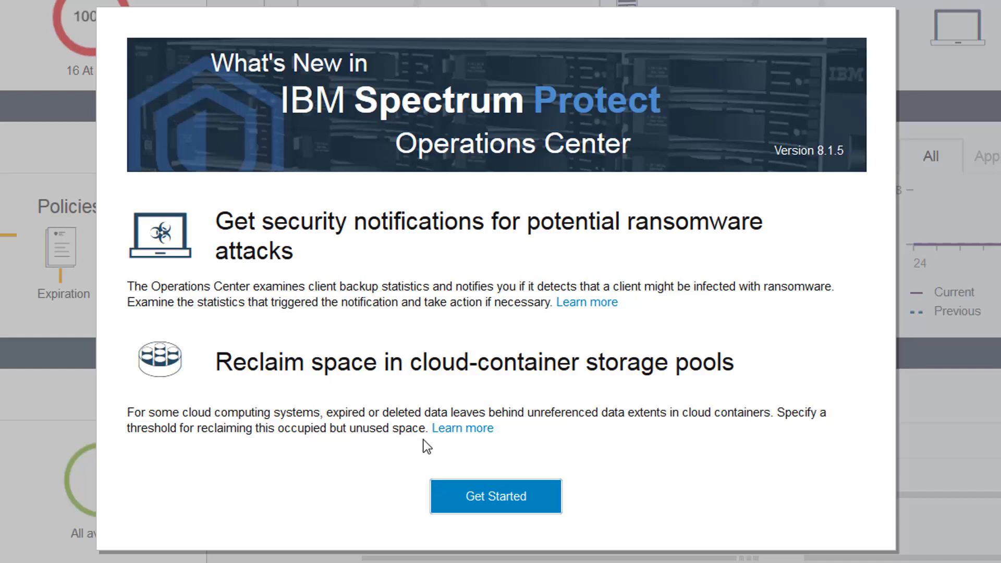
# Dismiss the what's-new overview and go to Storage > Storage Pools, checking the More actions menu.
pyautogui.click(496, 496)
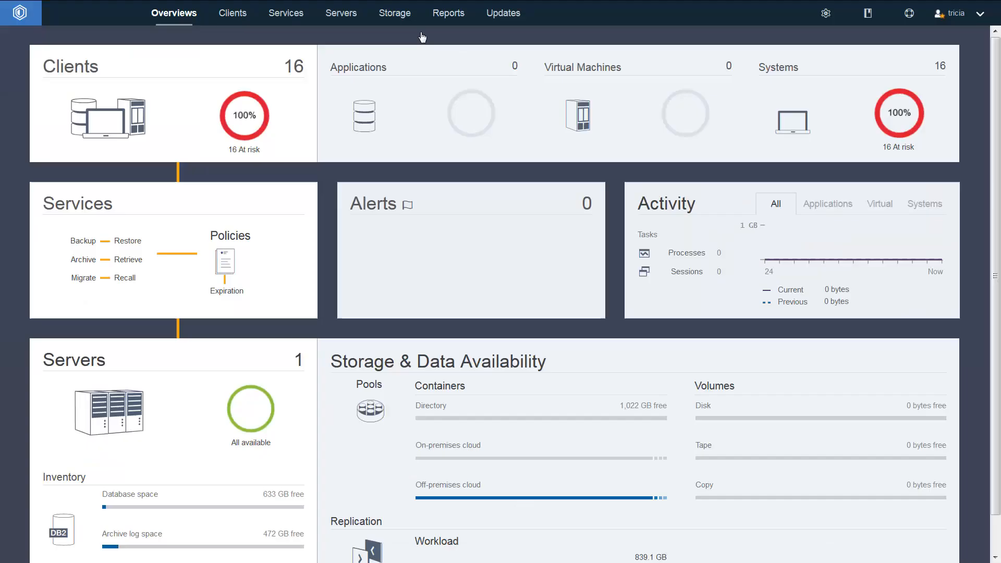
pyautogui.click(394, 13)
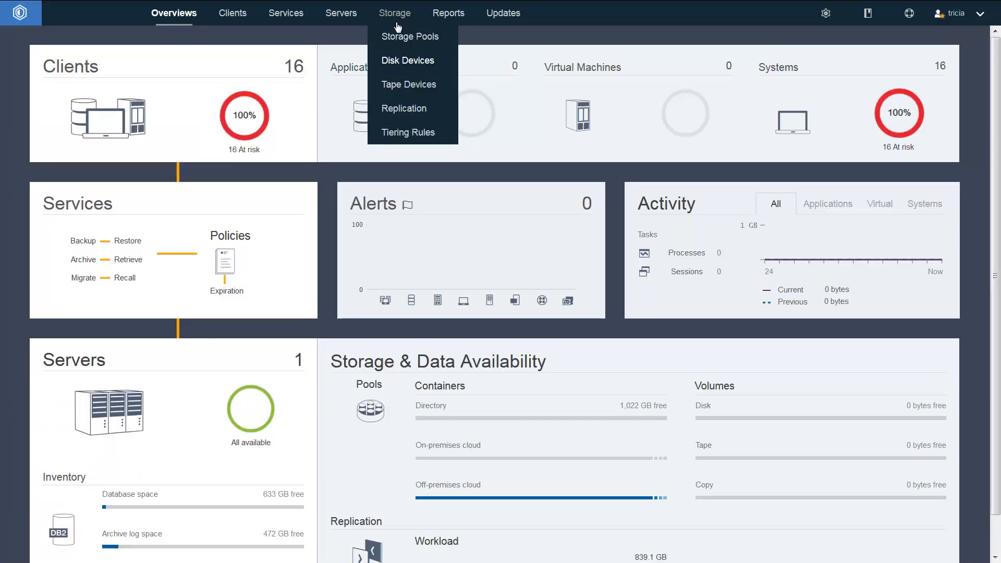
pyautogui.moveTo(392, 45)
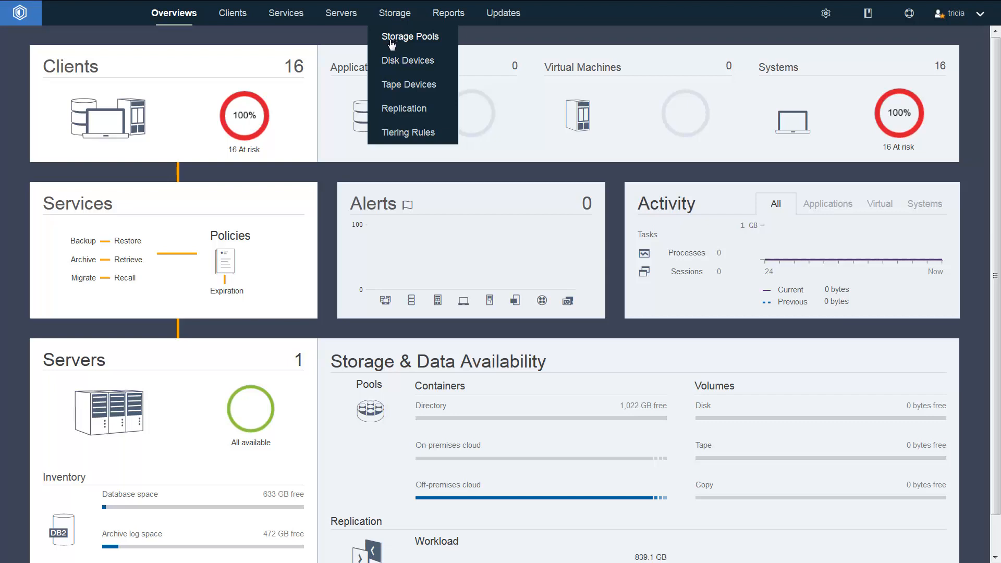
pyautogui.click(410, 35)
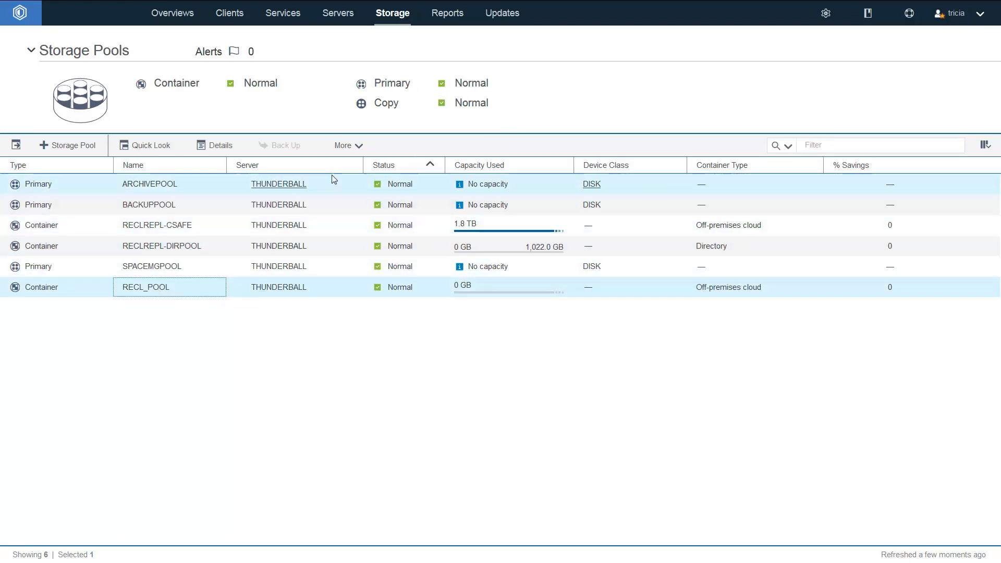
pyautogui.click(346, 145)
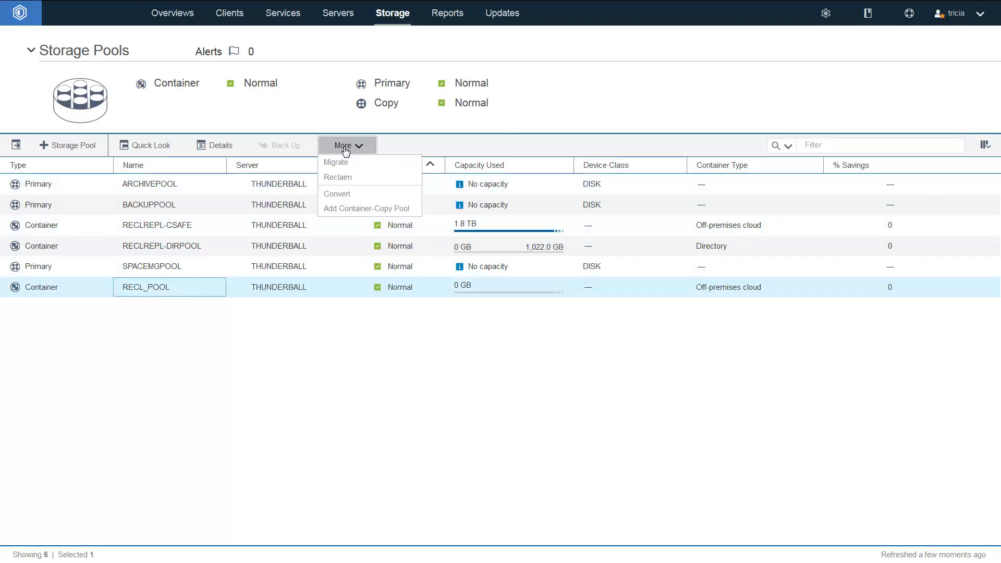
pyautogui.moveTo(338, 177)
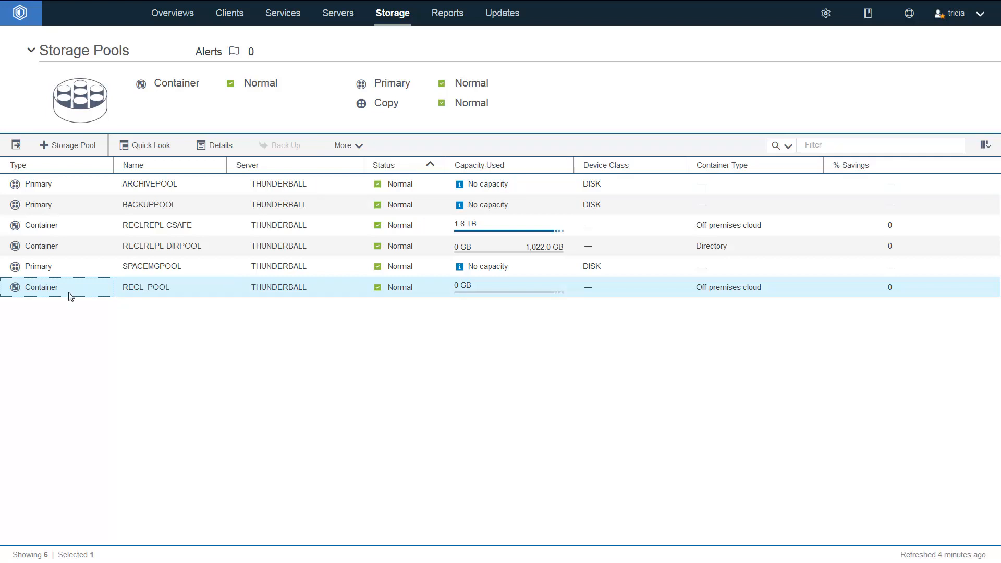
# Open RECL_POOL's detail page and show its Rules section.
pyautogui.doubleClick(145, 287)
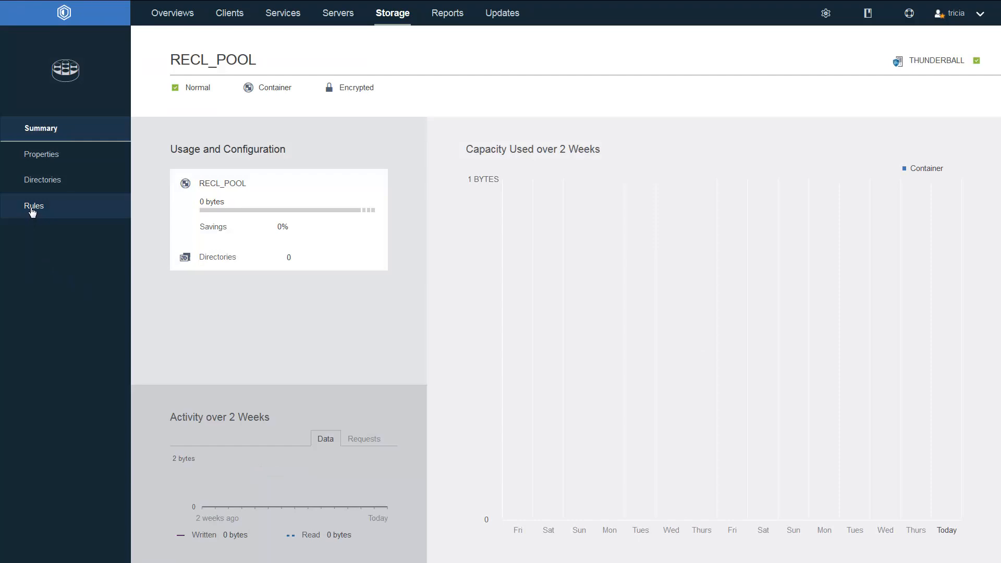
pyautogui.click(35, 205)
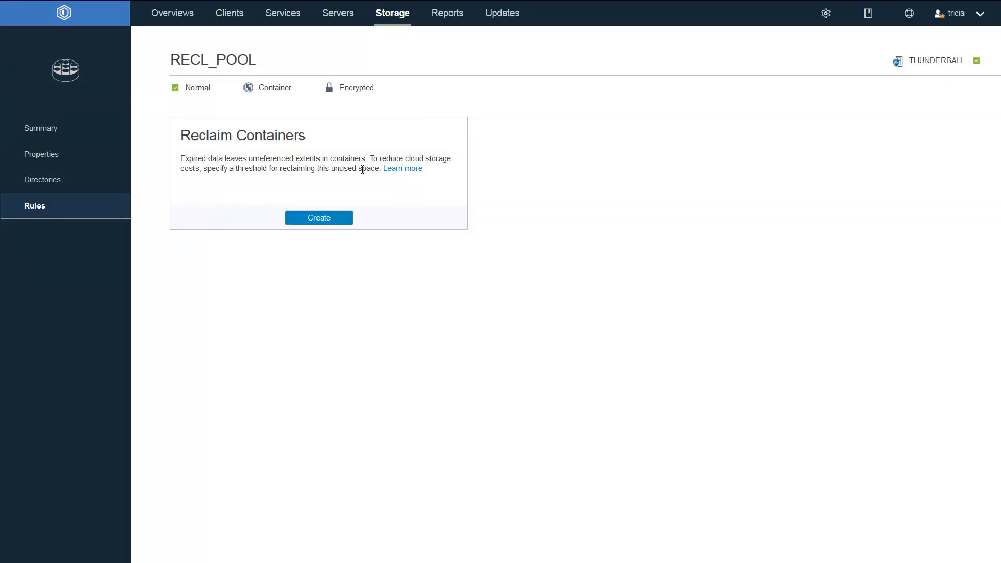
pyautogui.moveTo(403, 169)
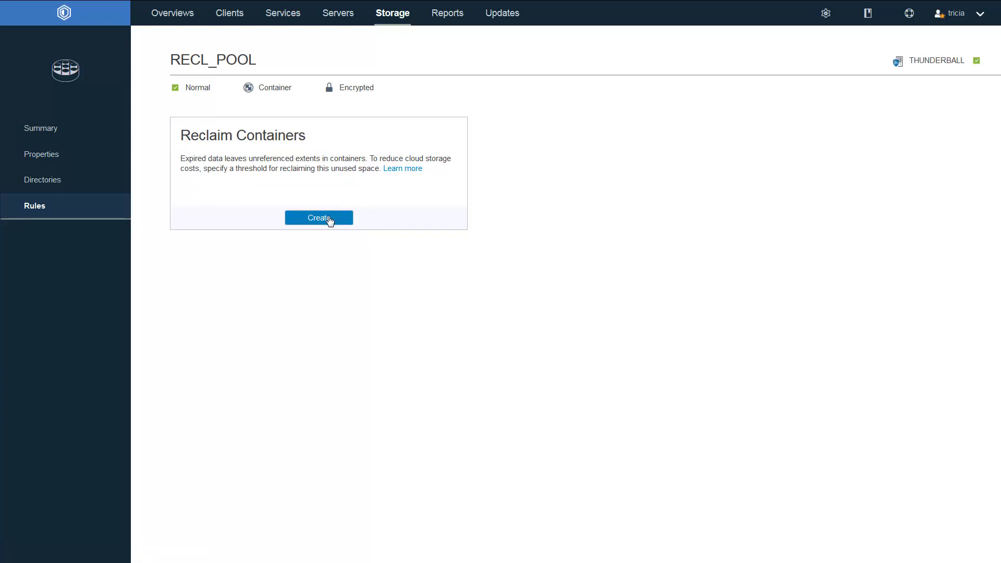
# Start a new Reclaim Containers rule and name it 'ReclaimSpaceFromTheCloudContain'.
pyautogui.click(320, 218)
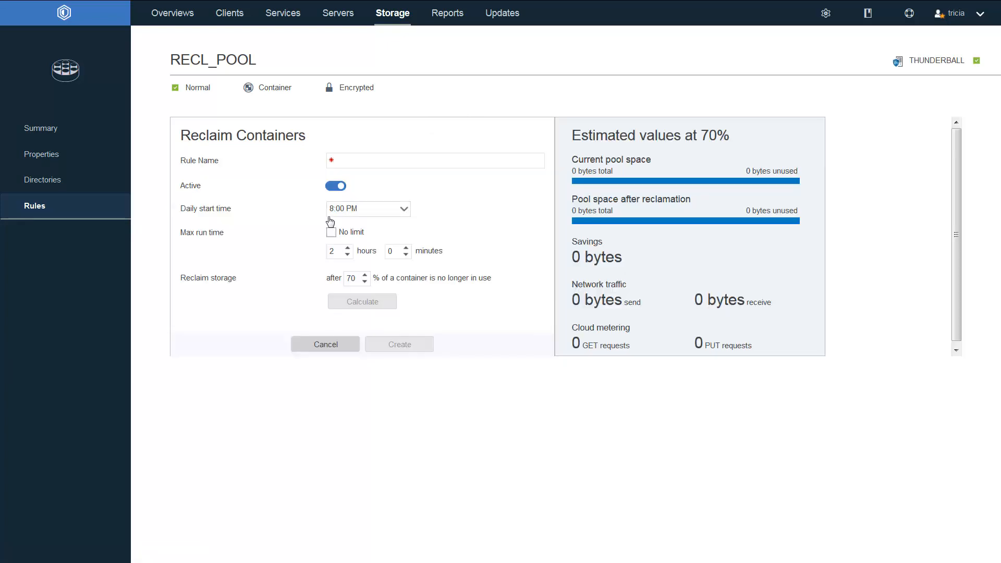
pyautogui.moveTo(224, 167)
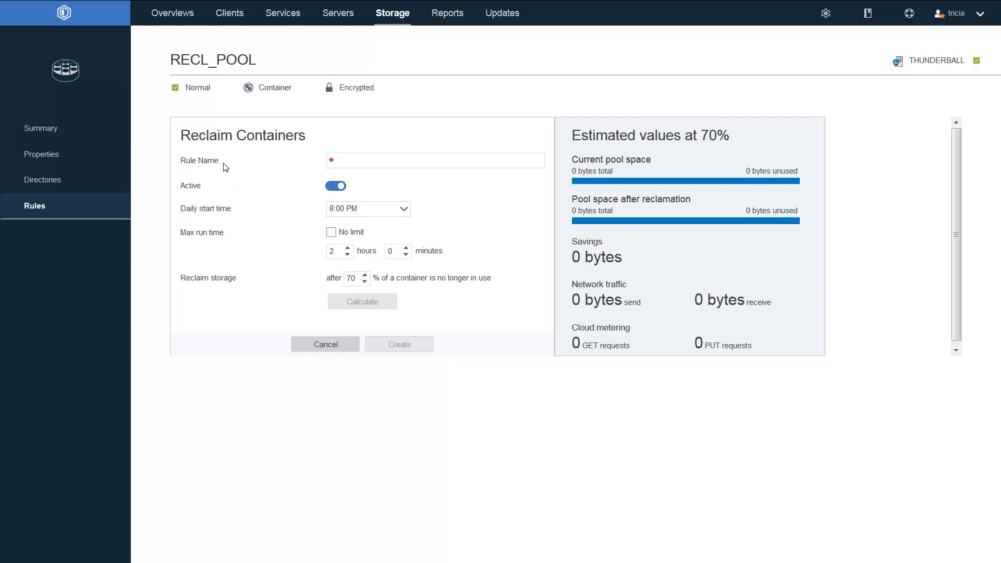
pyautogui.moveTo(246, 167)
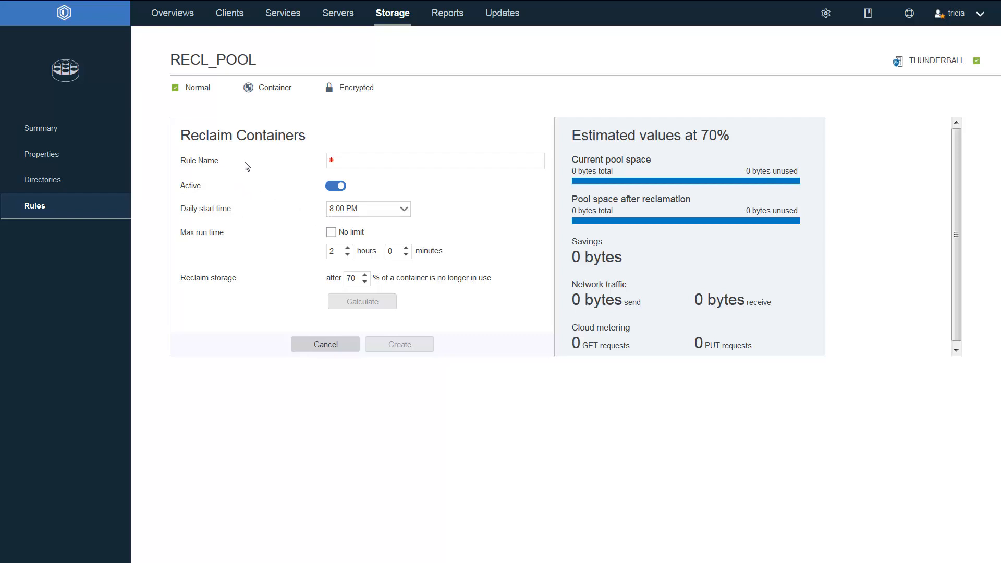
pyautogui.write('ReclaimSpaceFromThe')
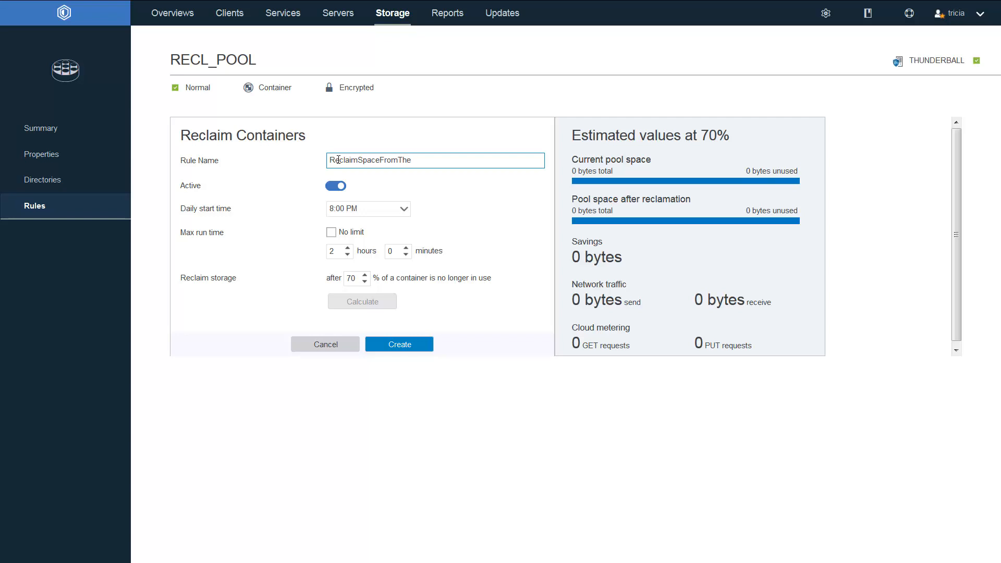
pyautogui.write('CloudContain')
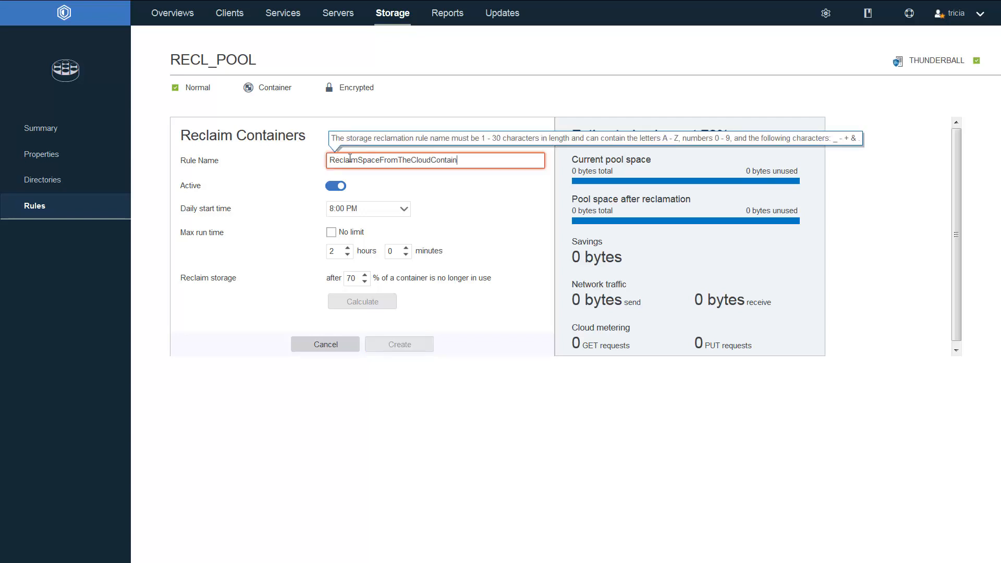
pyautogui.moveTo(654, 138)
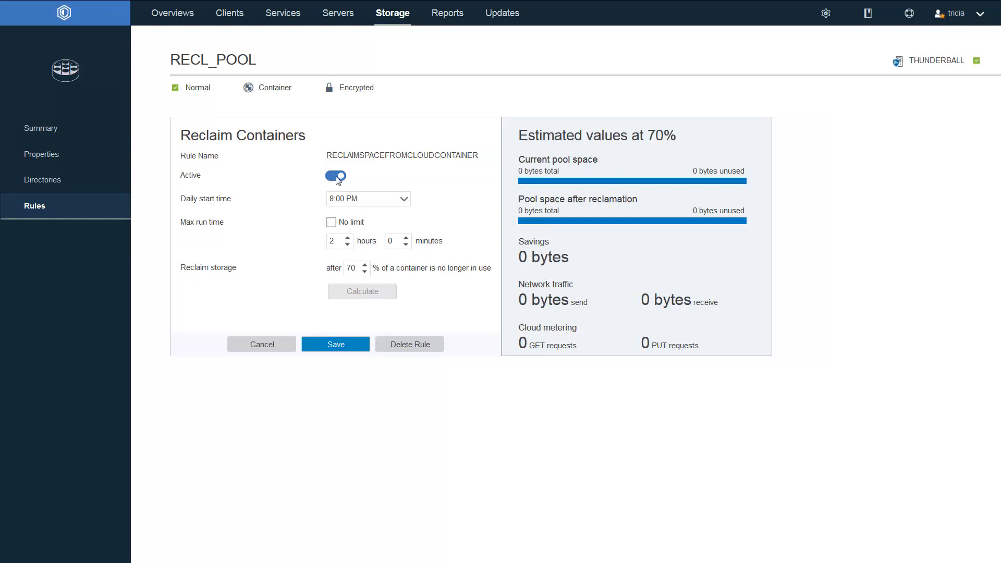
# Toggle the rule's Active state off and on, and nudge max run time down then back to 2 hours.
pyautogui.click(335, 176)
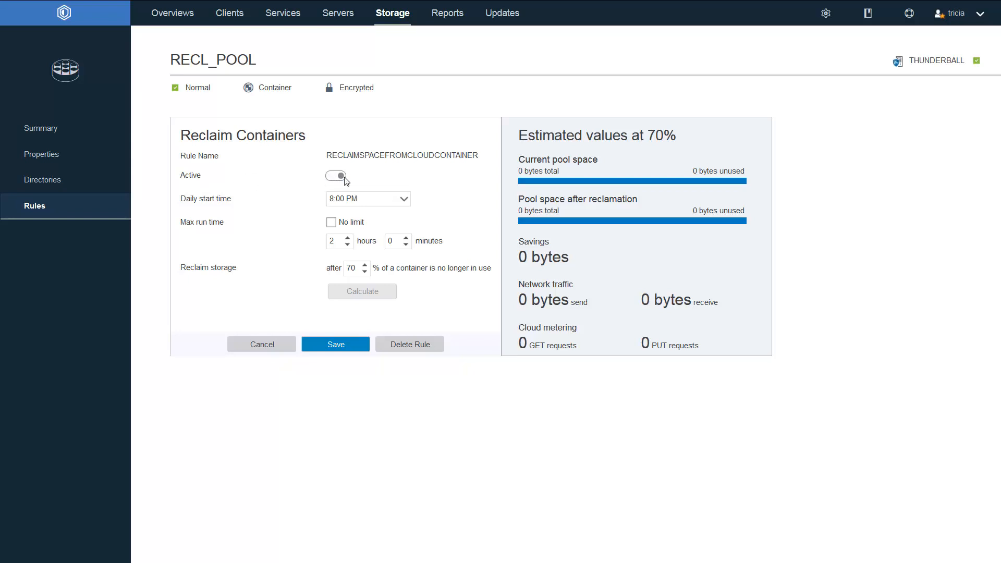
pyautogui.click(335, 177)
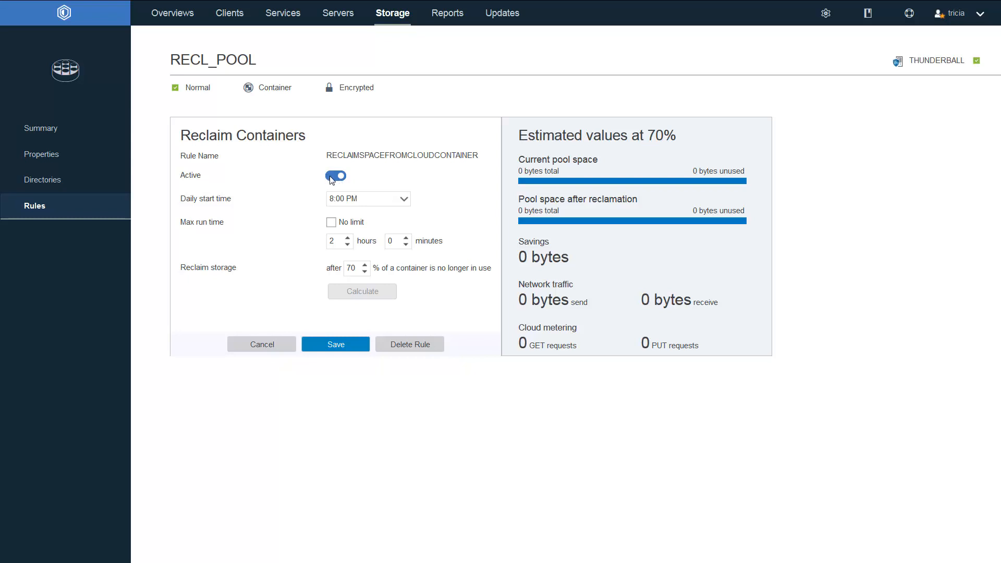
pyautogui.moveTo(240, 200)
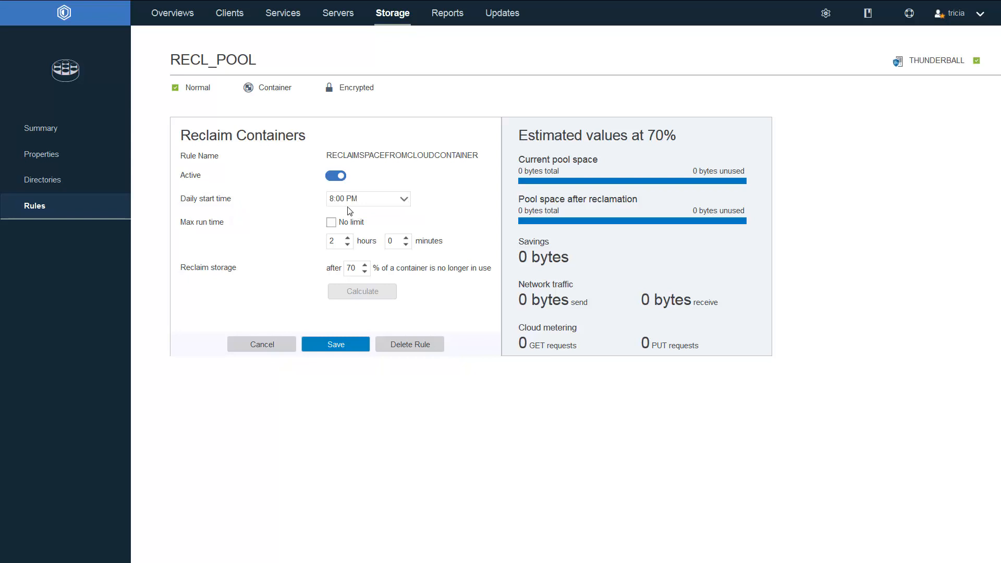
pyautogui.moveTo(337, 216)
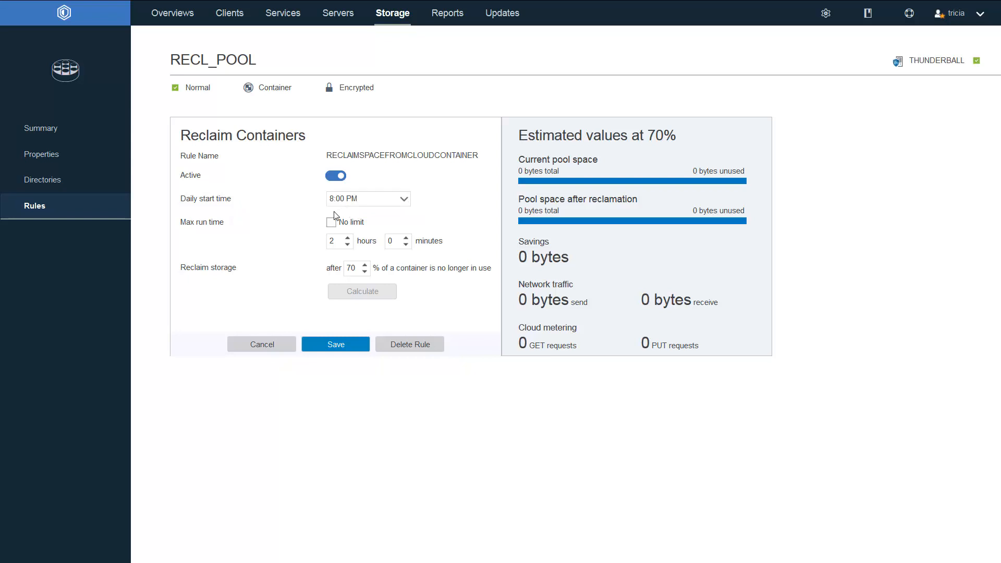
pyautogui.moveTo(234, 224)
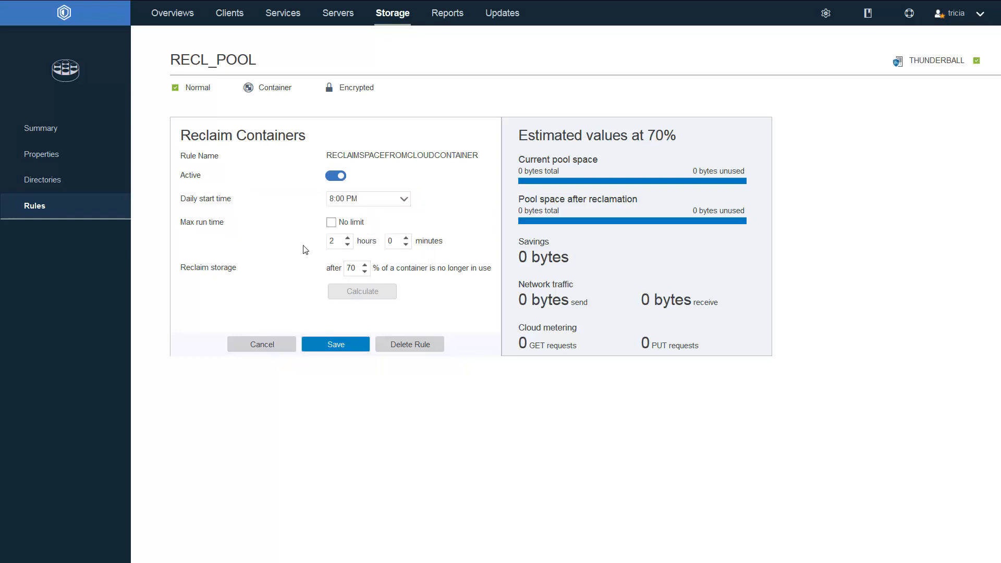
pyautogui.click(348, 244)
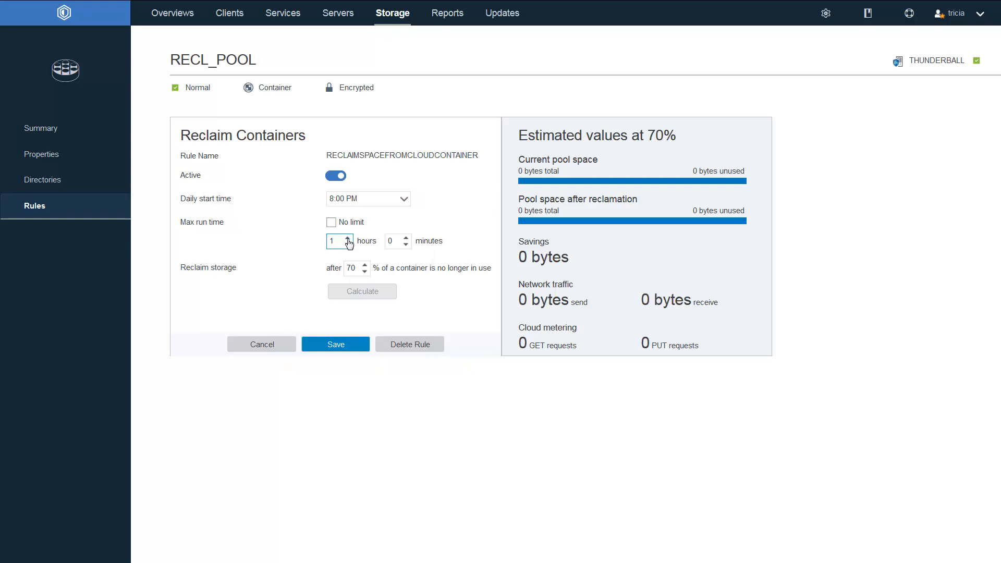
pyautogui.click(349, 238)
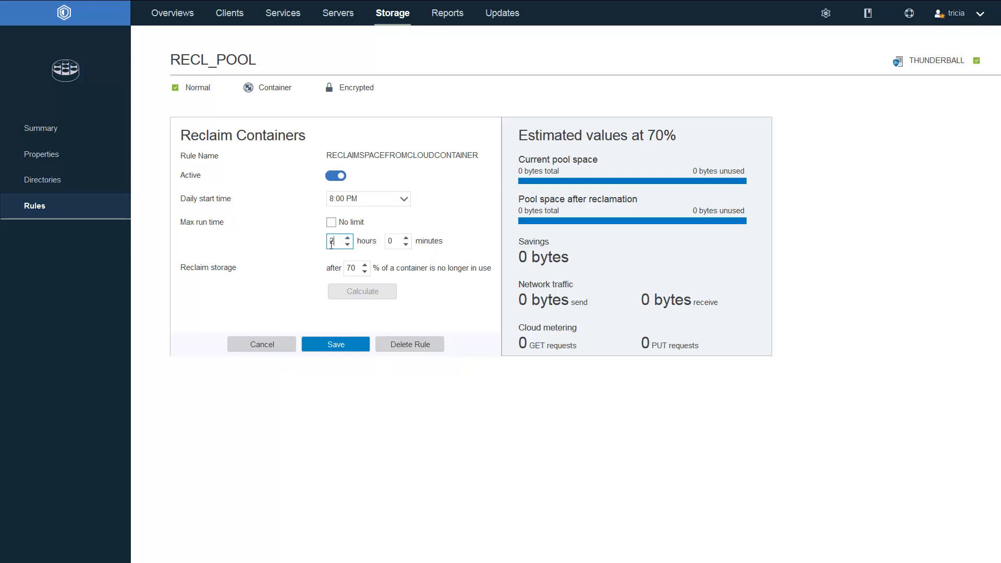
pyautogui.moveTo(248, 268)
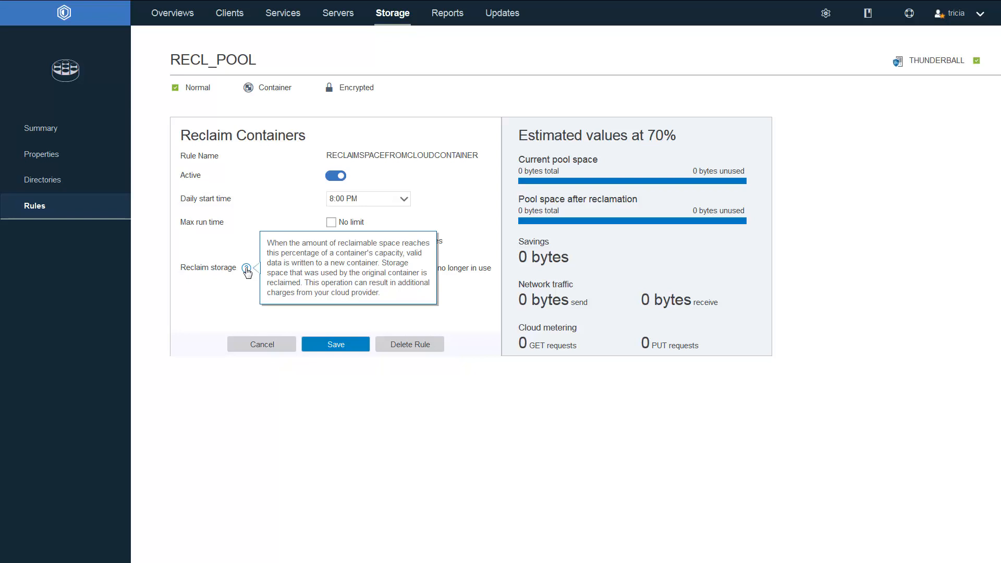
pyautogui.moveTo(252, 282)
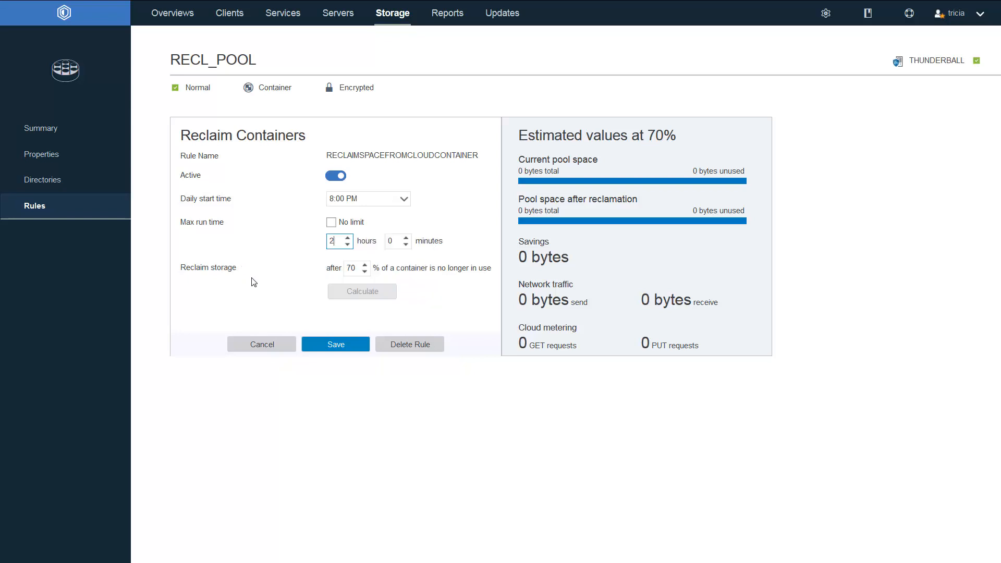
pyautogui.moveTo(346, 277)
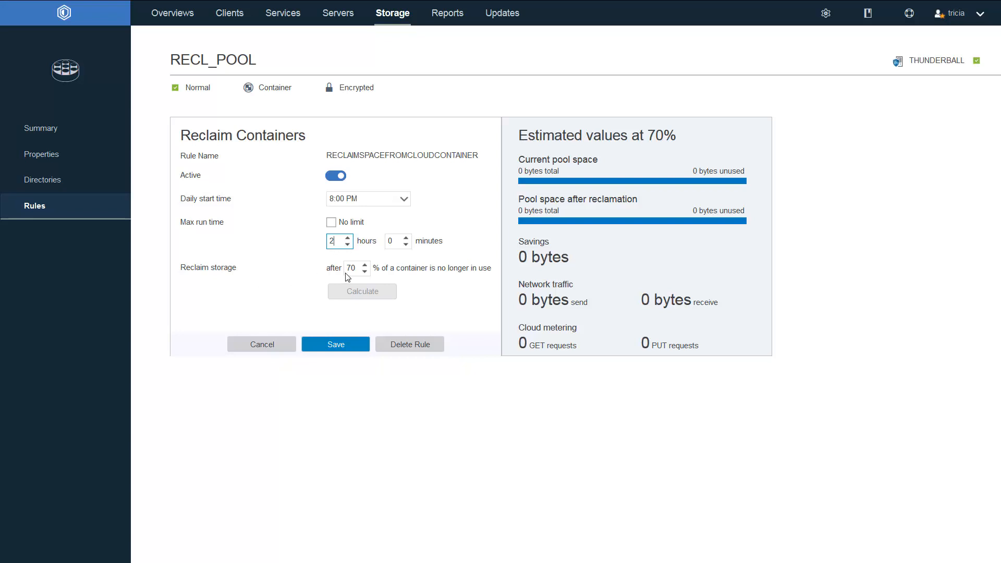
pyautogui.moveTo(245, 268)
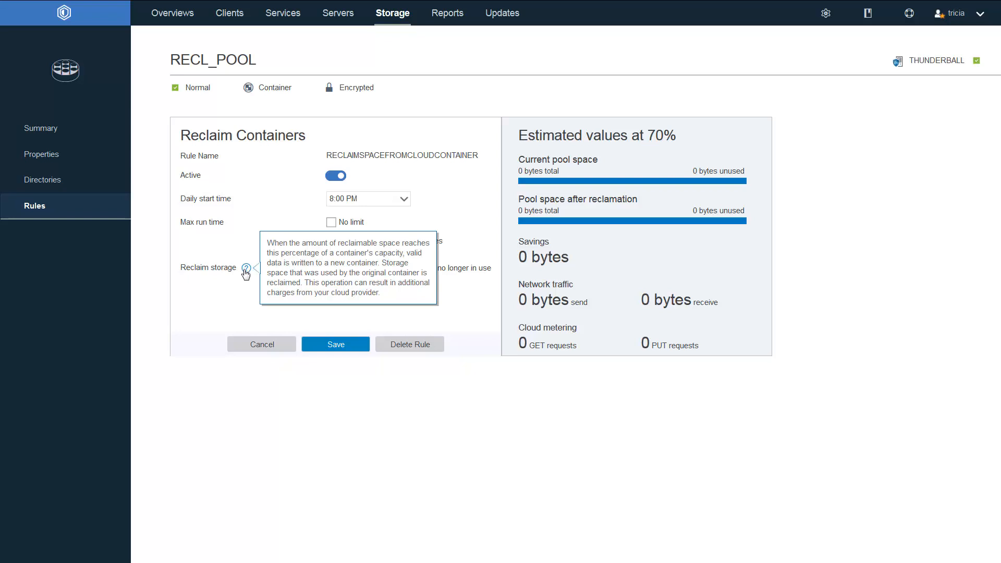
# Deactivate the rule, lower the reclaim threshold to 62% and recalculate estimates, then start the Command Builder.
pyautogui.click(335, 175)
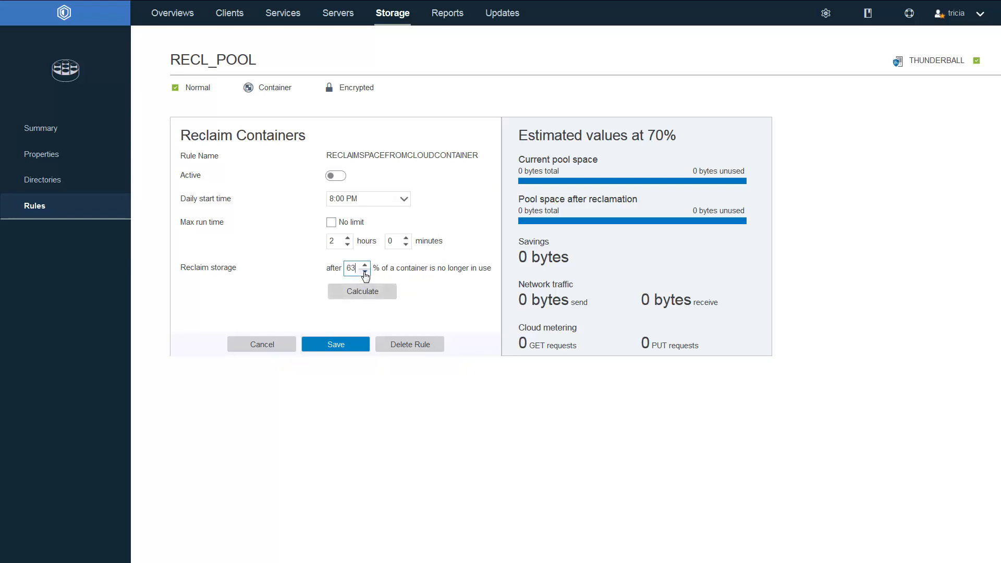
pyautogui.click(365, 271)
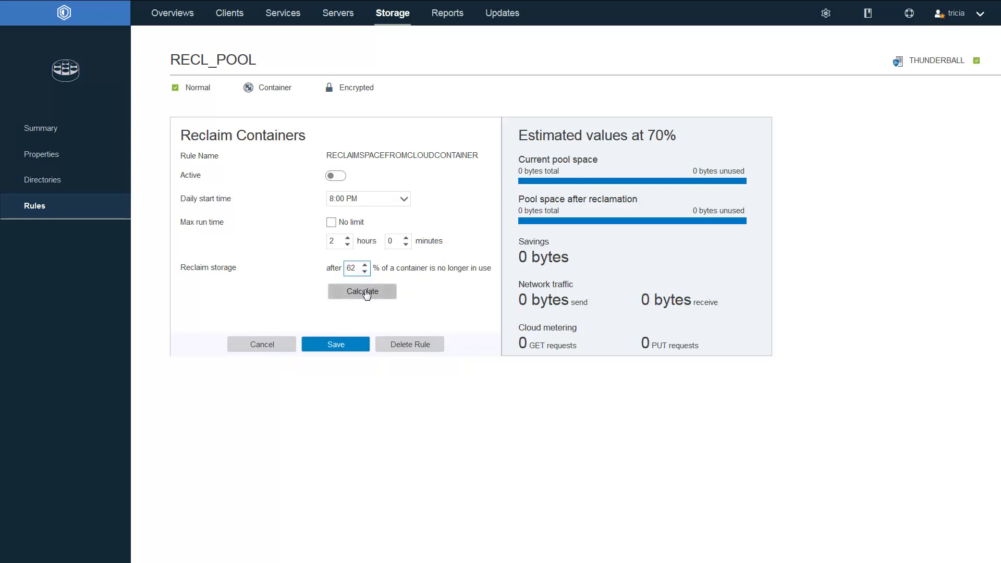
pyautogui.click(362, 291)
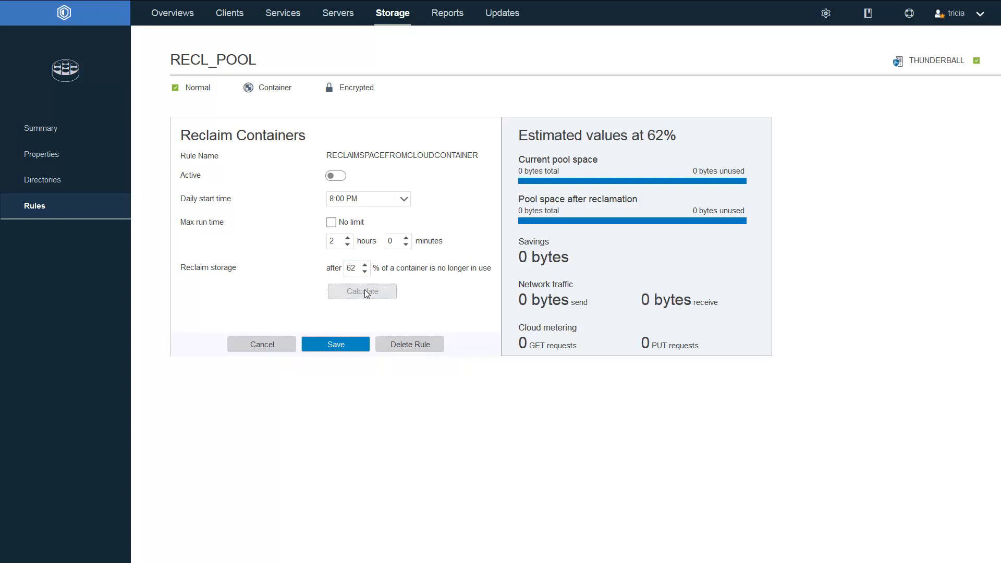
pyautogui.moveTo(623, 298)
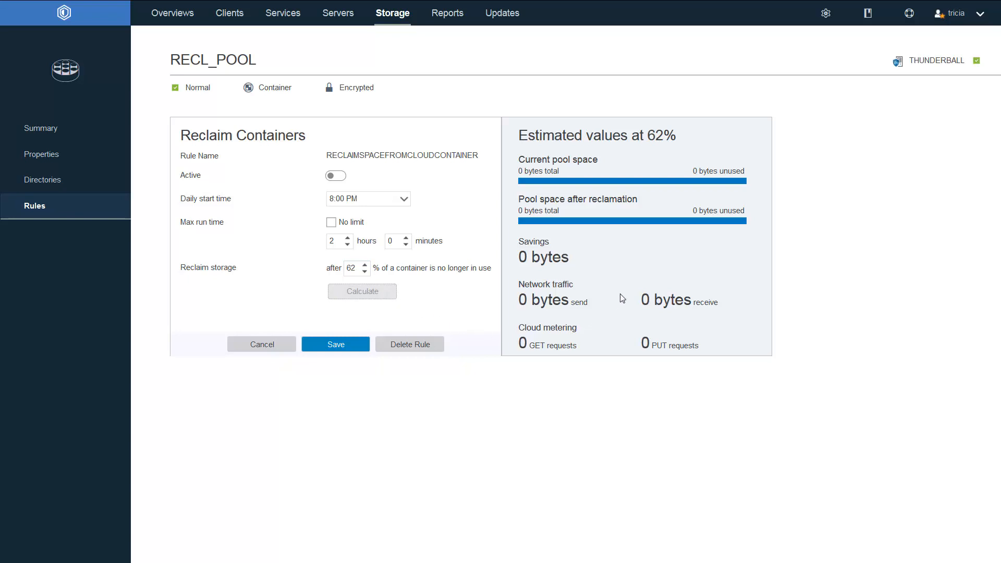
pyautogui.moveTo(461, 248)
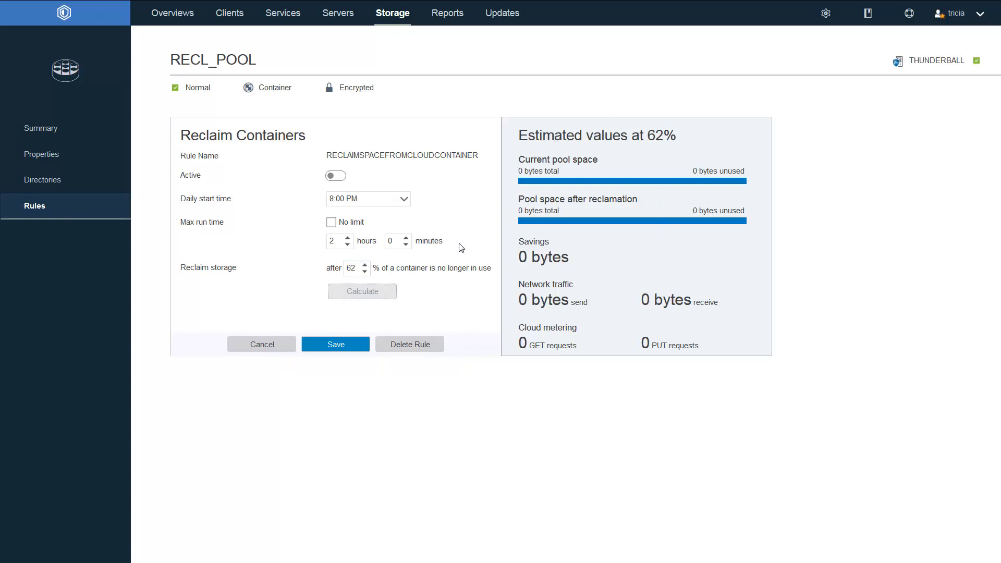
pyautogui.click(365, 264)
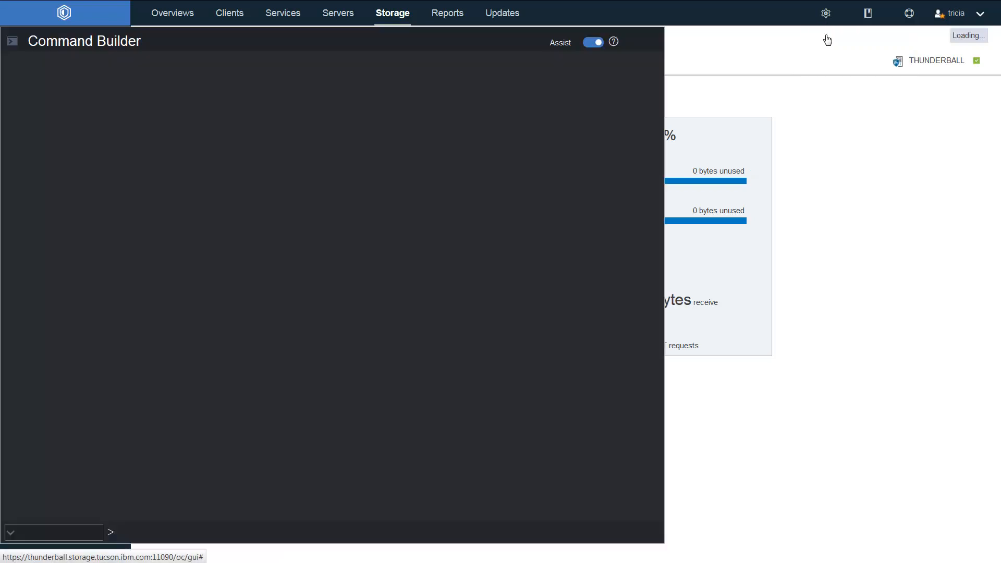
# Run 'query session', then query stgrule reclaimspacefromcloudcontainer in detailed format.
pyautogui.write('query session')
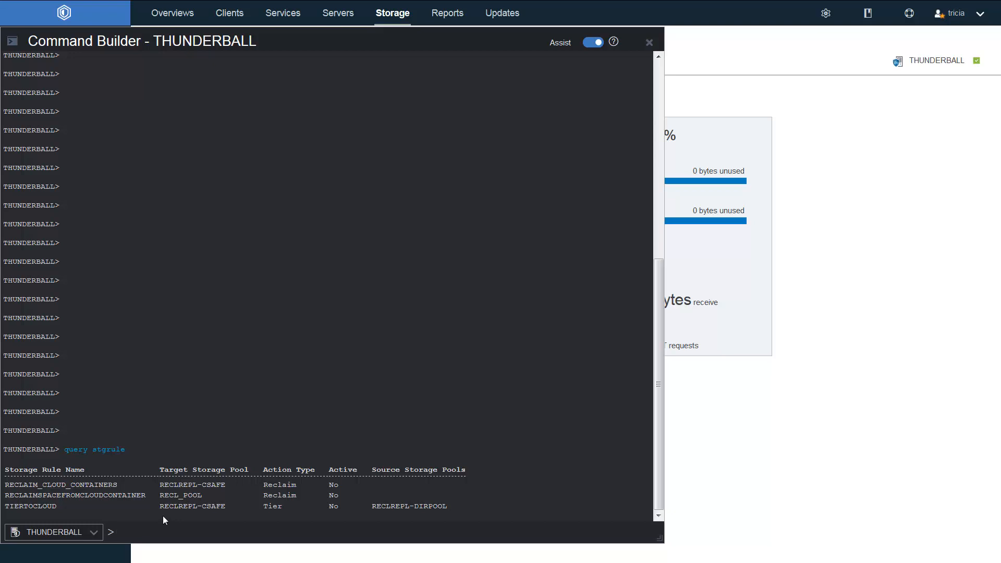
pyautogui.click(114, 532)
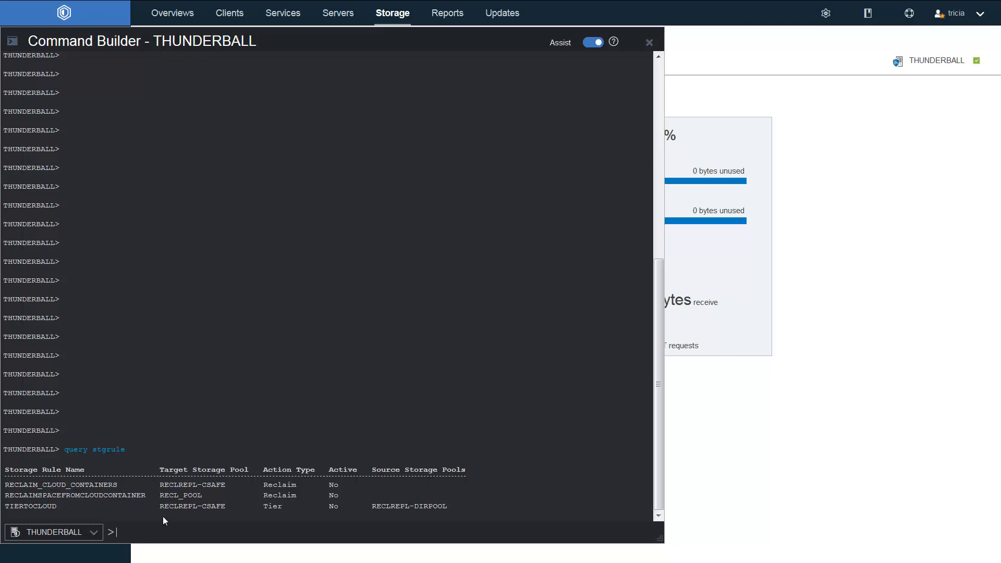
pyautogui.write('query st')
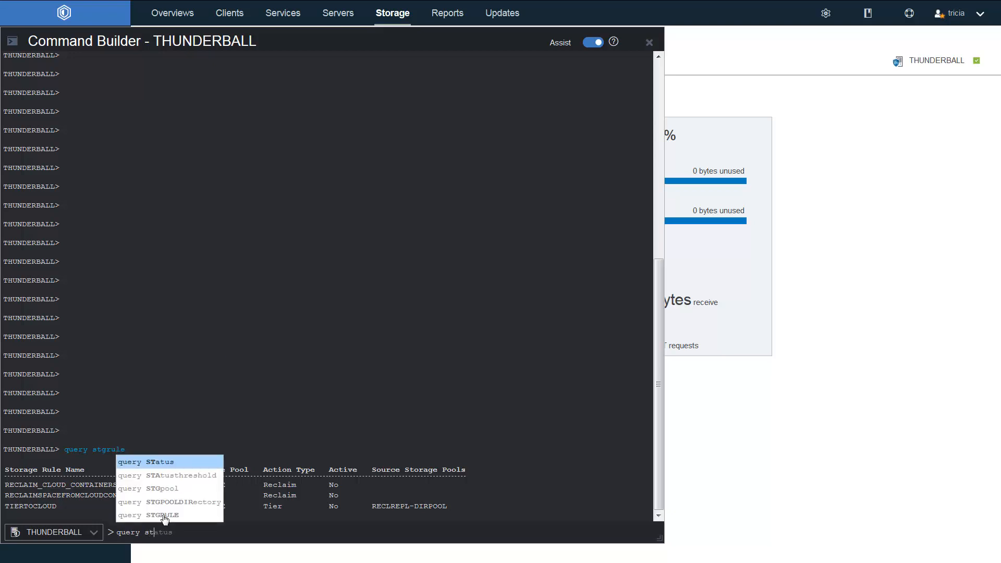
pyautogui.write('reclaimspacefromcloudc')
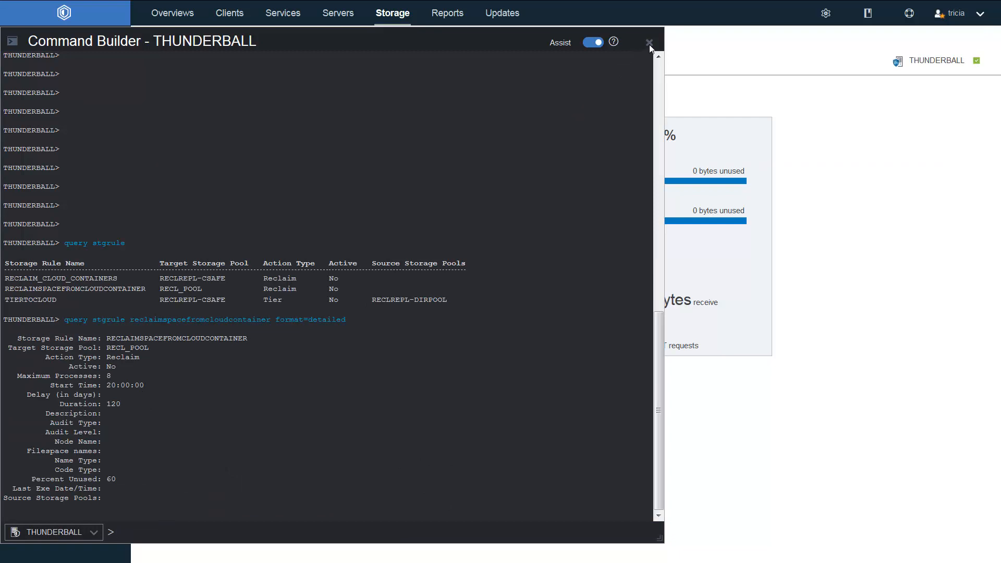
# Close the Command Builder and open the RECLREPL-CSAFE storage pool's detail page.
pyautogui.click(650, 42)
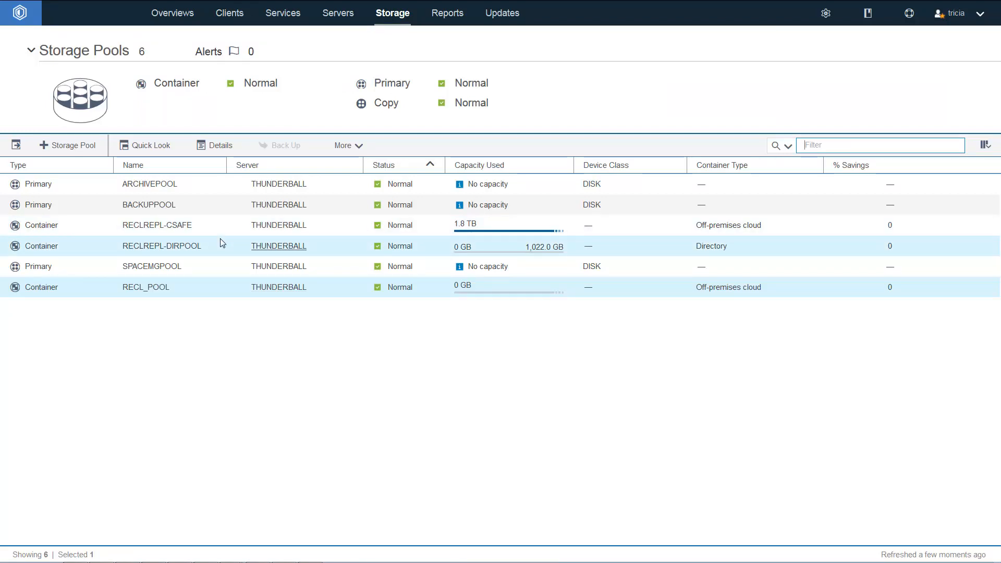
pyautogui.moveTo(309, 243)
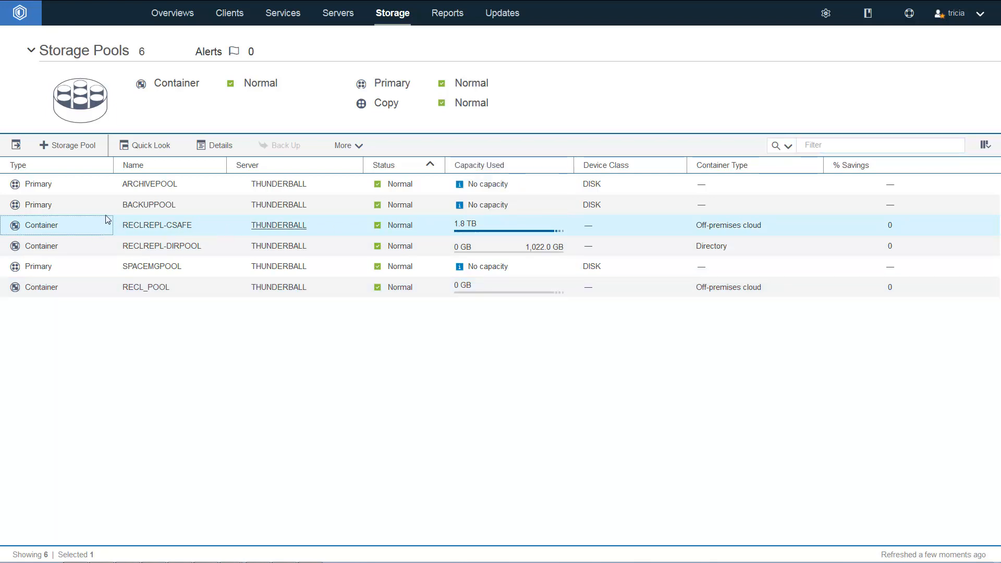
pyautogui.doubleClick(158, 226)
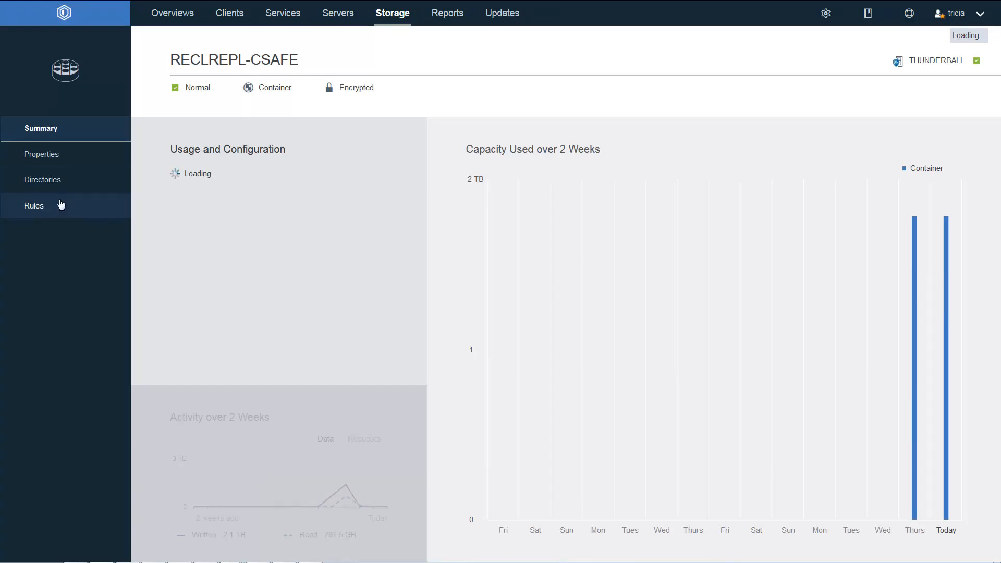
pyautogui.click(33, 206)
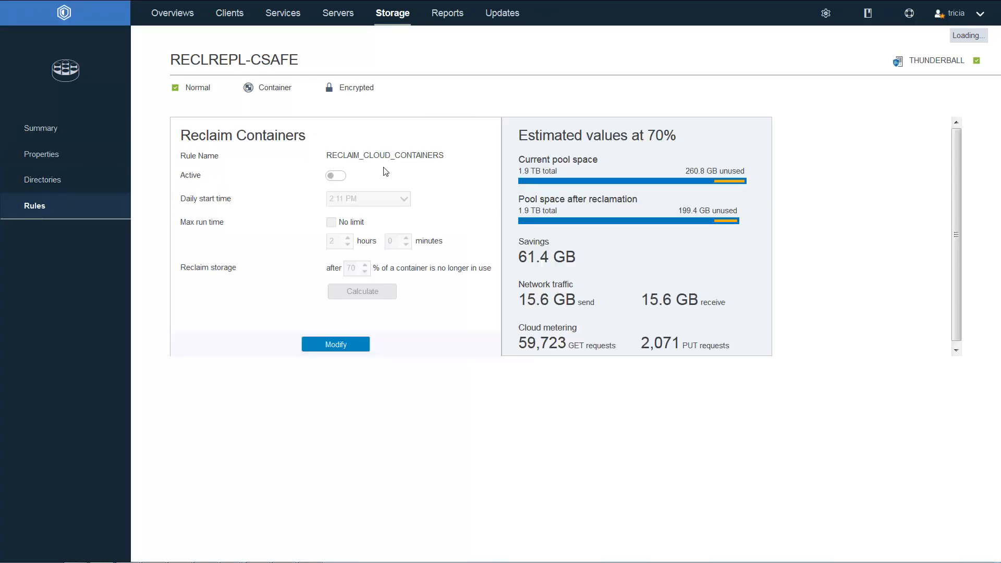
pyautogui.moveTo(370, 182)
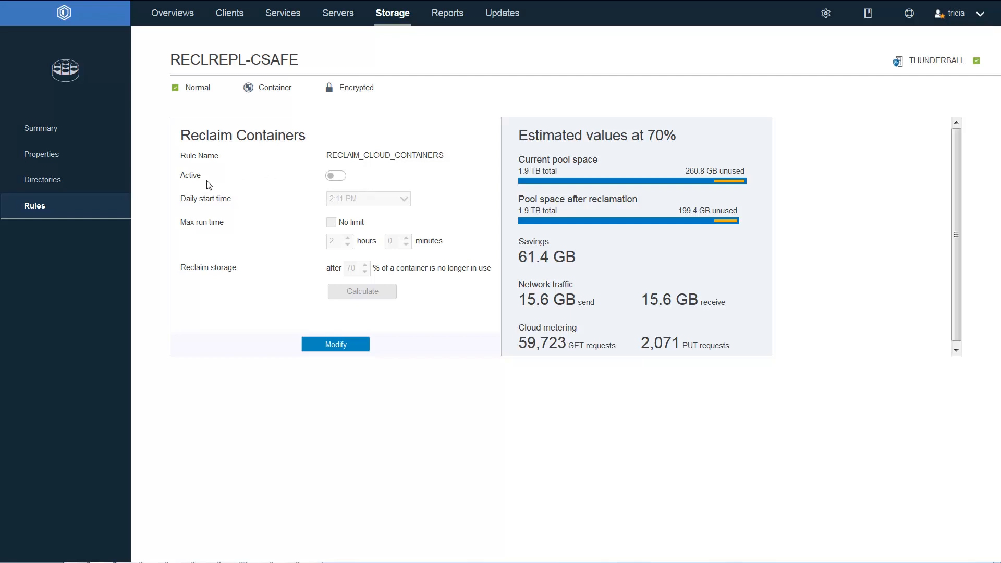
pyautogui.moveTo(332, 185)
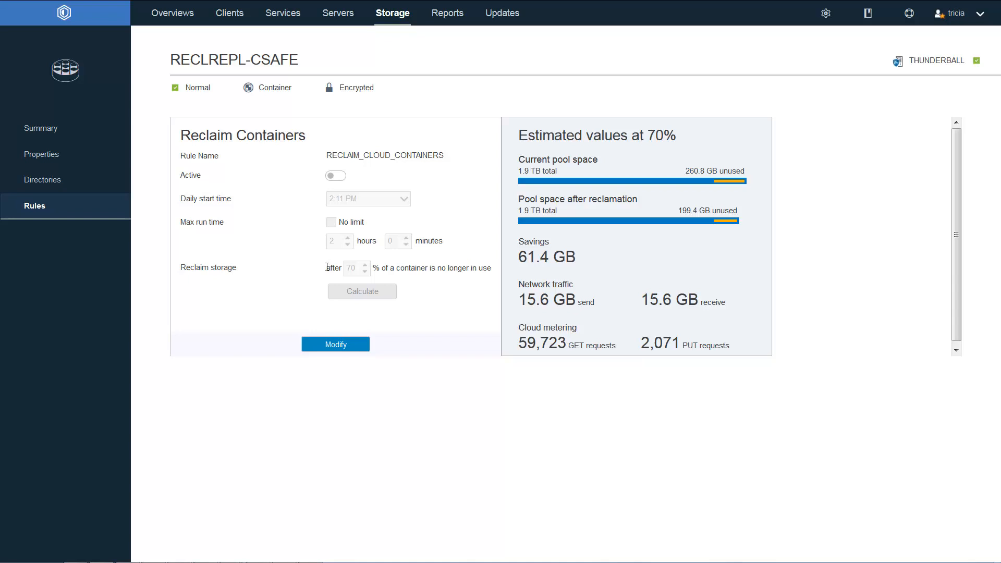
pyautogui.moveTo(473, 280)
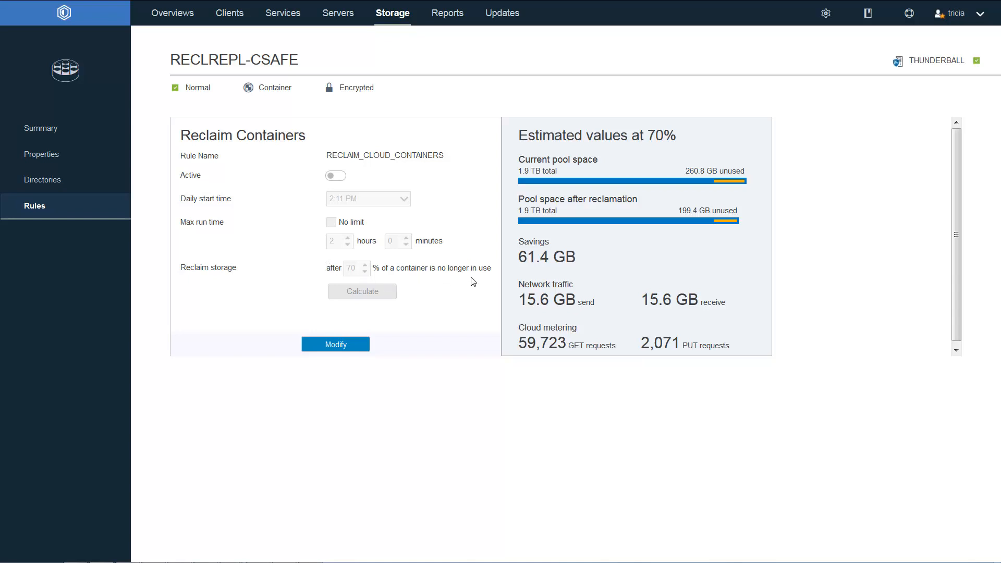
pyautogui.moveTo(351, 277)
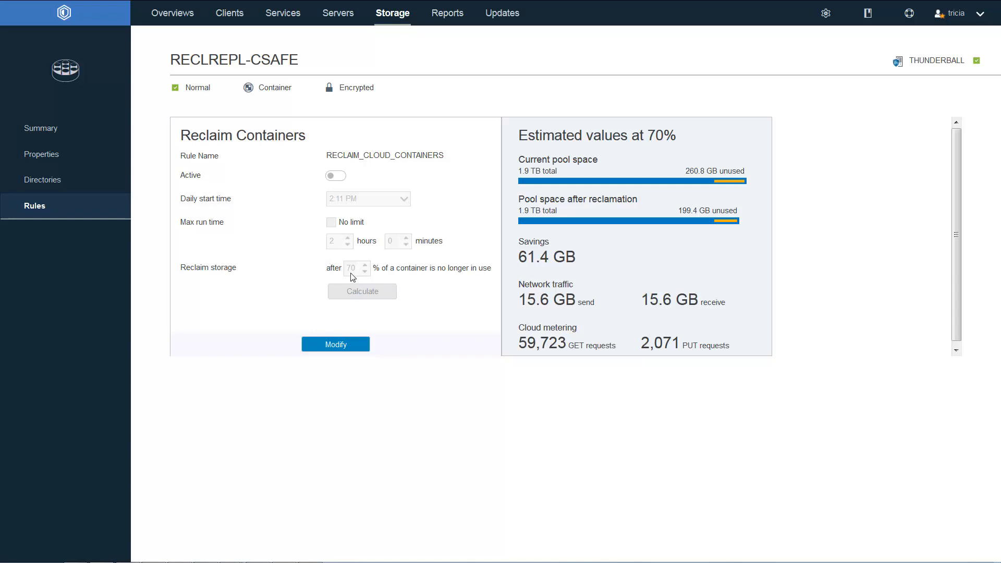
pyautogui.moveTo(592, 177)
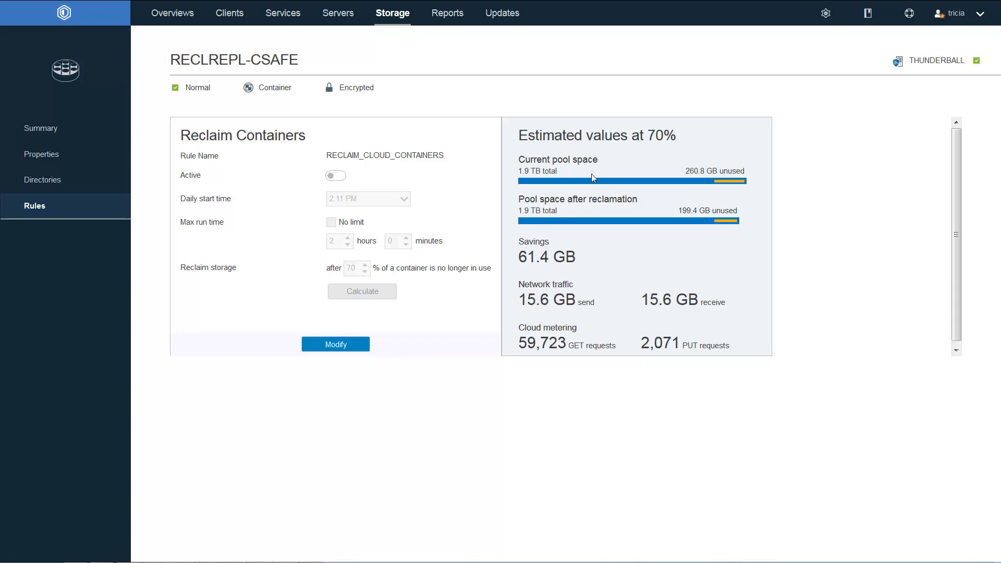
pyautogui.moveTo(721, 186)
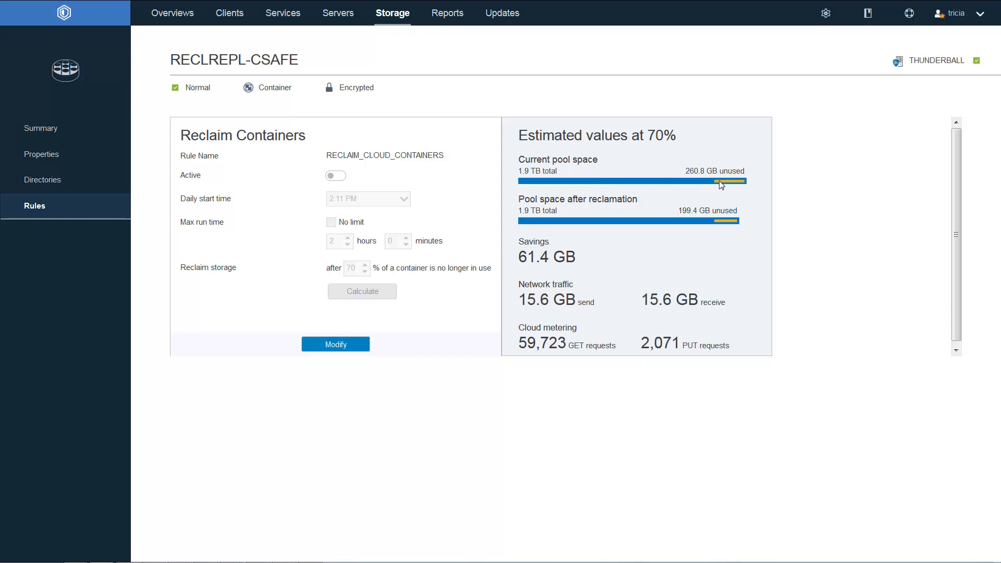
pyautogui.moveTo(732, 188)
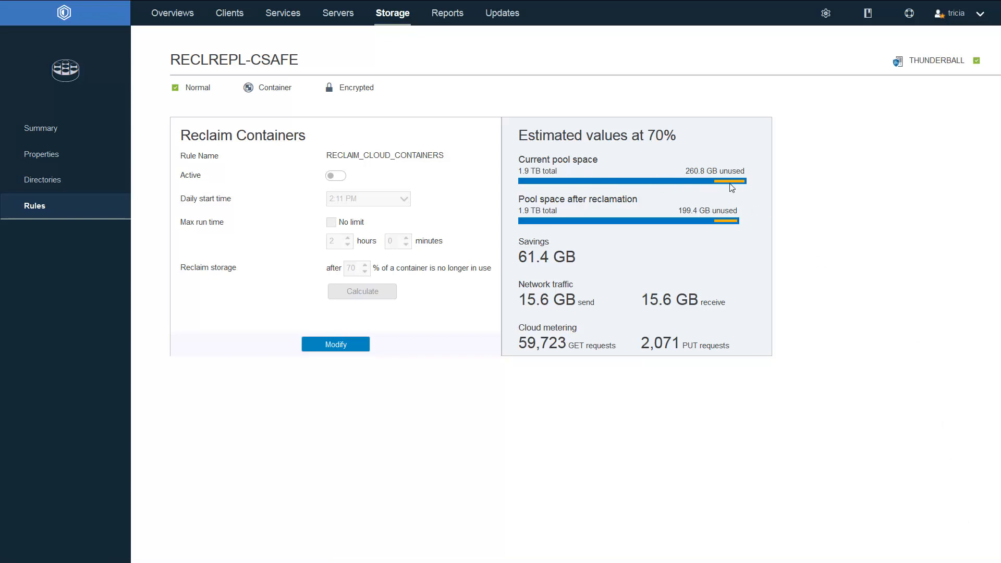
pyautogui.moveTo(563, 176)
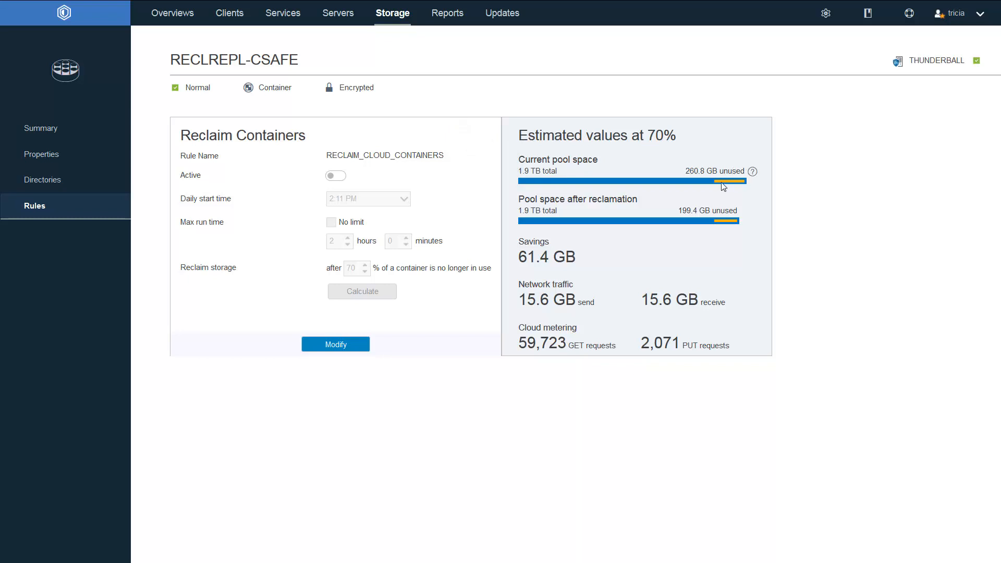
pyautogui.moveTo(753, 171)
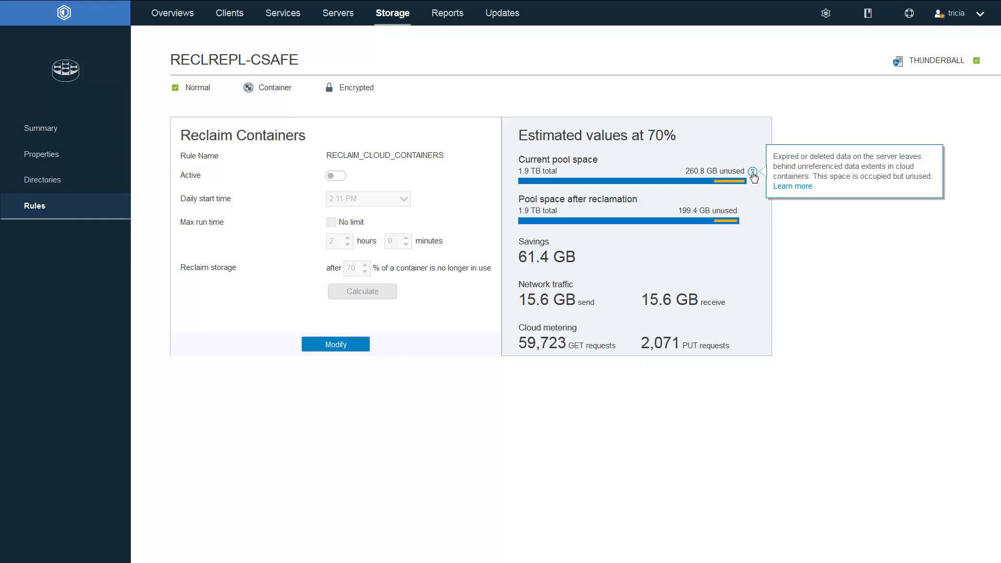
pyautogui.moveTo(744, 212)
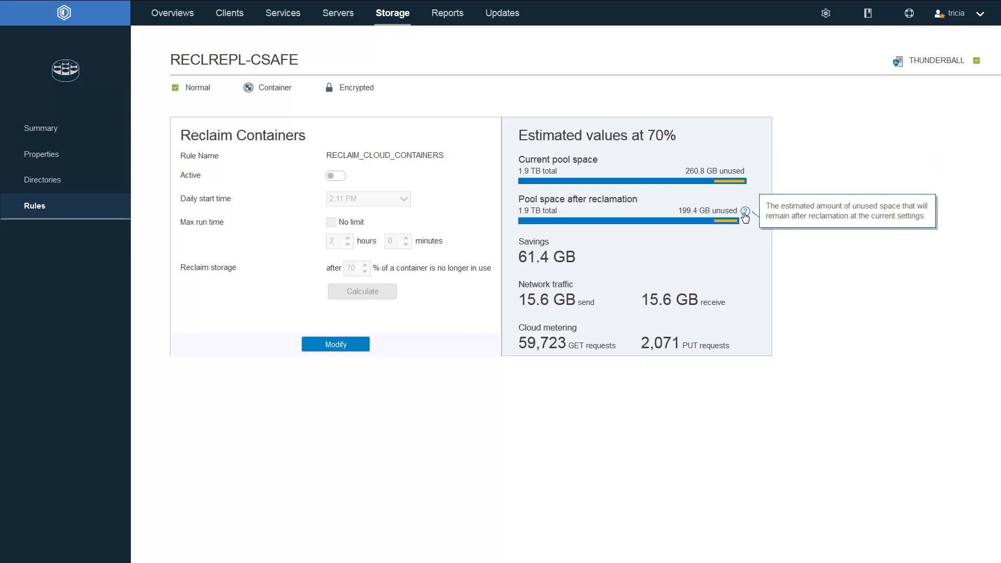
pyautogui.moveTo(715, 234)
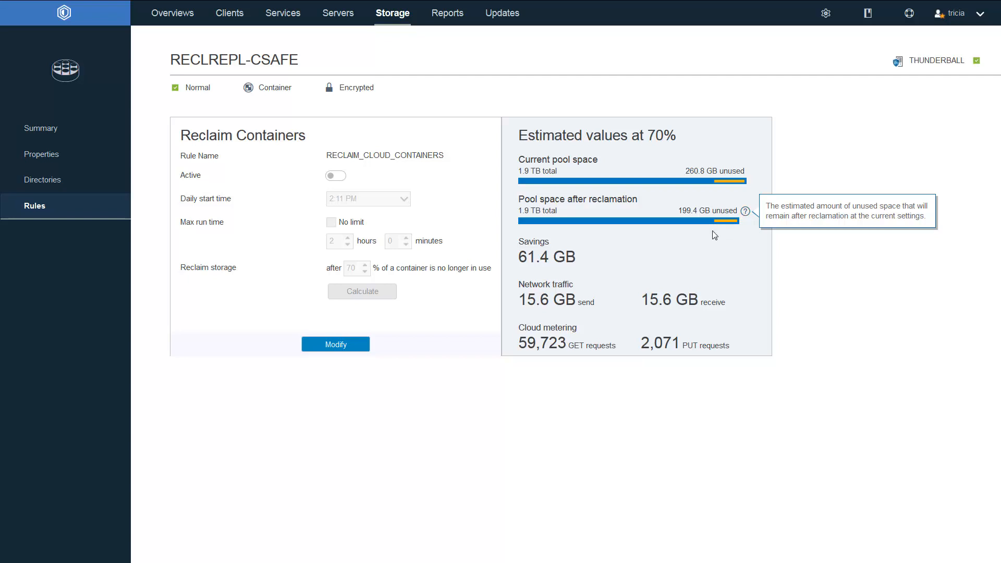
pyautogui.moveTo(620, 297)
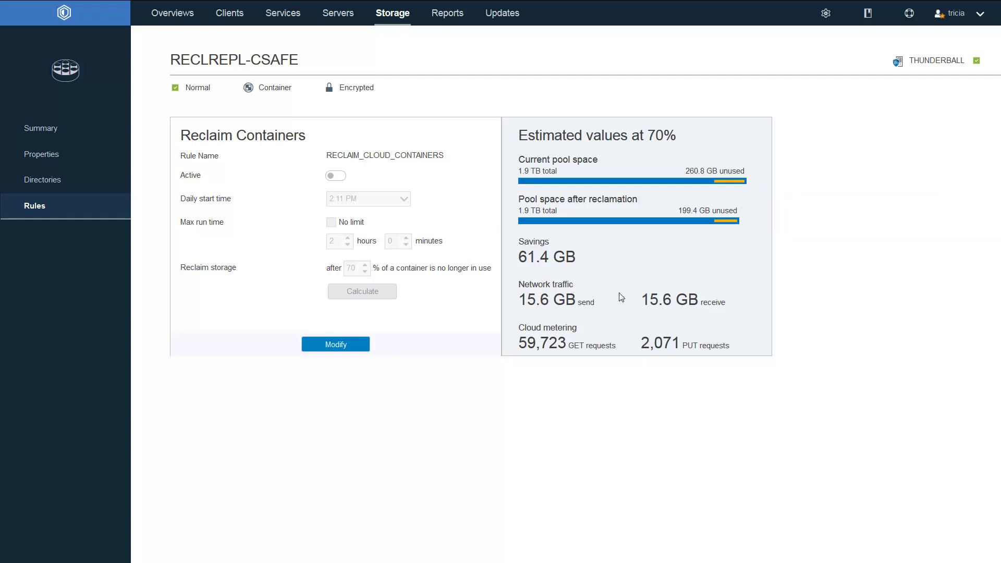
pyautogui.moveTo(567, 309)
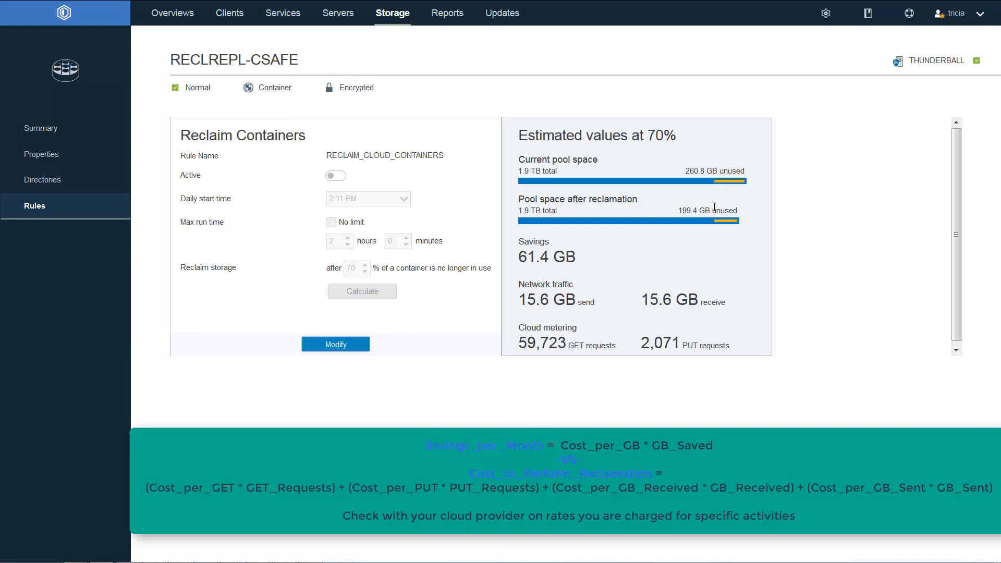
pyautogui.moveTo(717, 228)
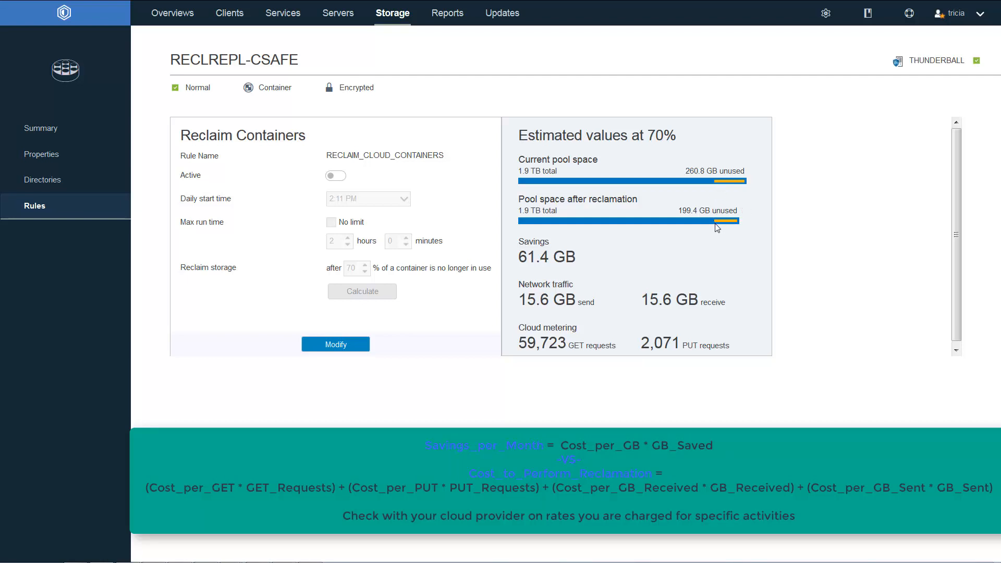
pyautogui.moveTo(572, 253)
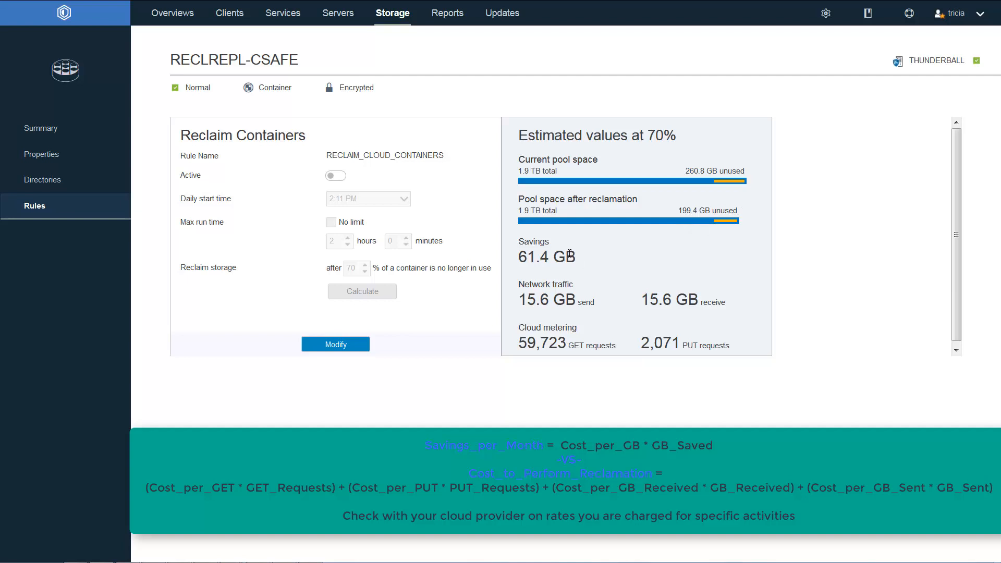
pyautogui.moveTo(568, 255)
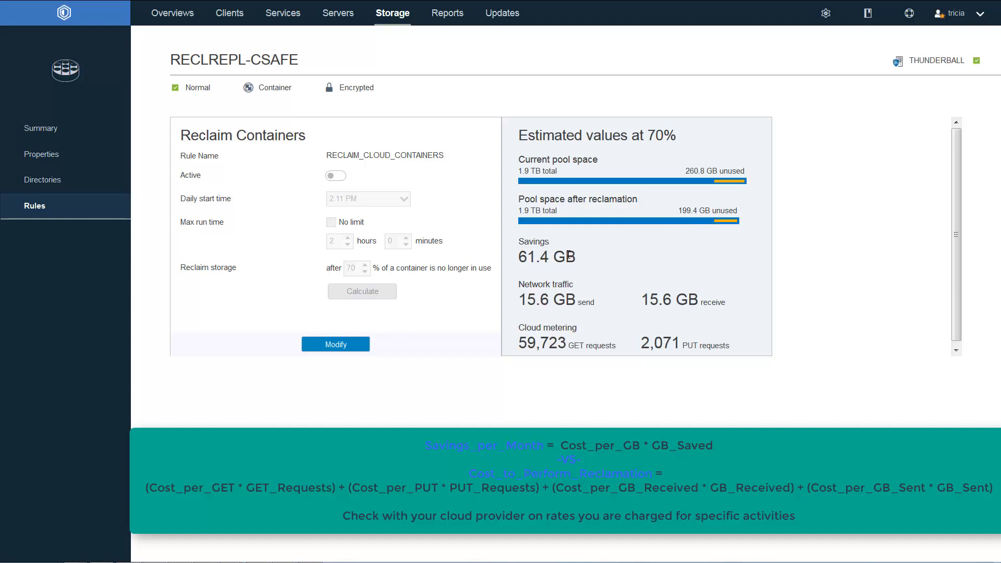
pyautogui.moveTo(563, 295)
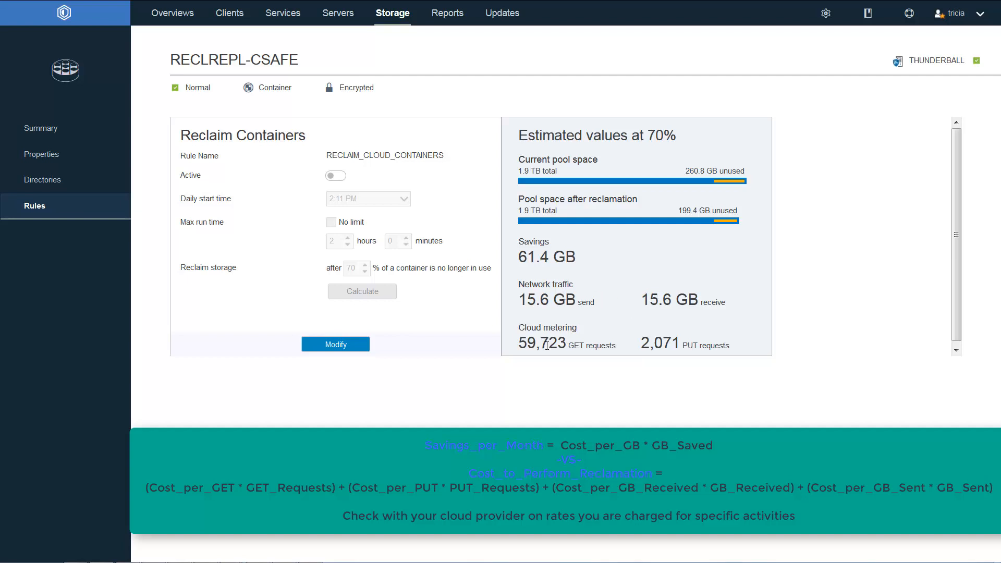
pyautogui.moveTo(670, 346)
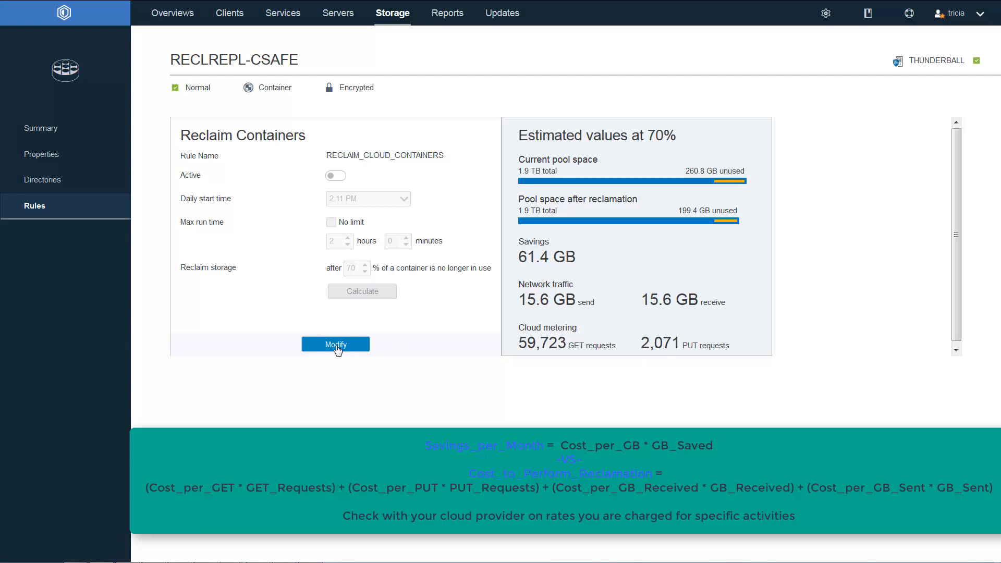
pyautogui.moveTo(671, 345)
pyautogui.write('65')
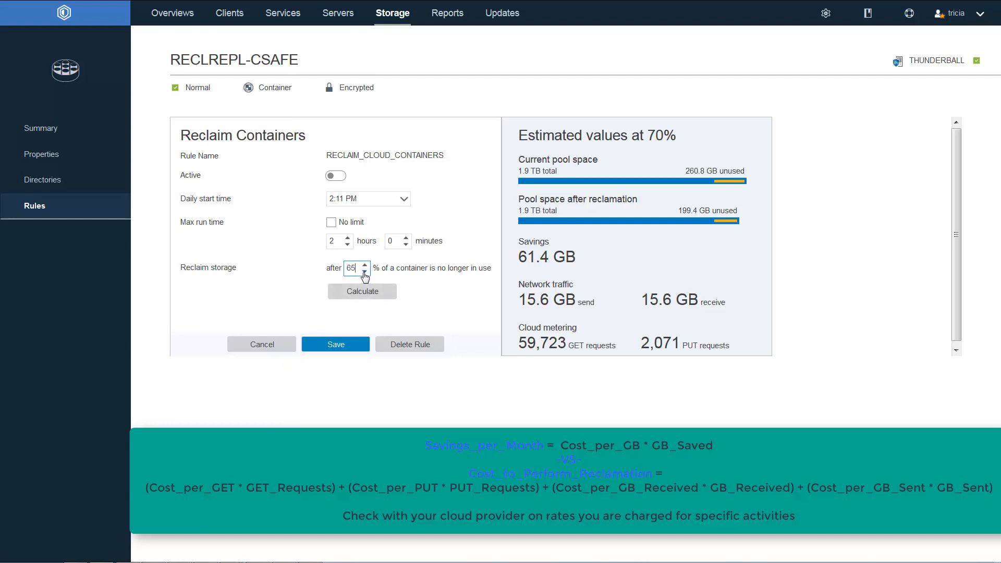
# Raise the reclaim threshold to 75% and save the RECLAIM_CLOUD_CONTAINERS rule.
pyautogui.click(365, 271)
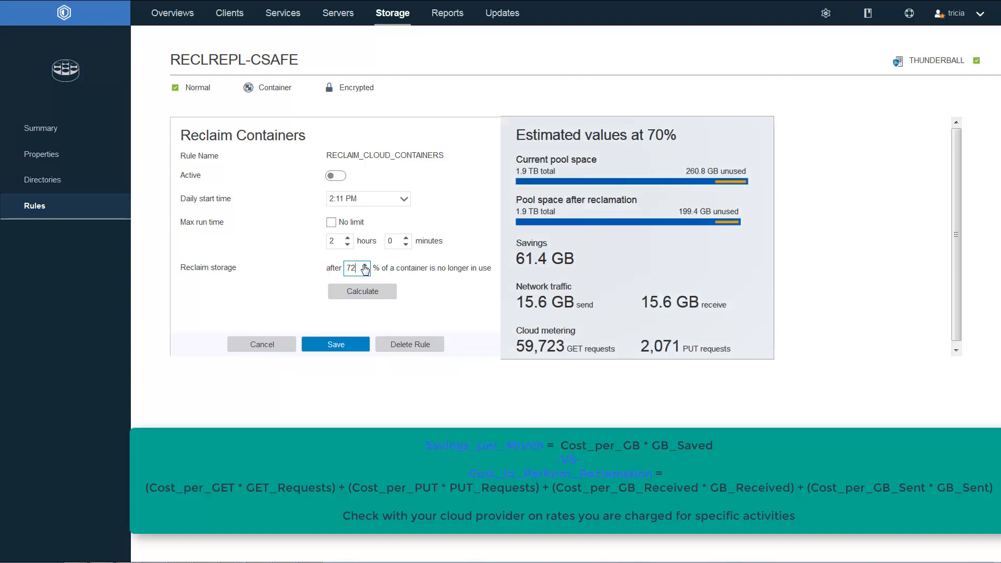
pyautogui.click(365, 265)
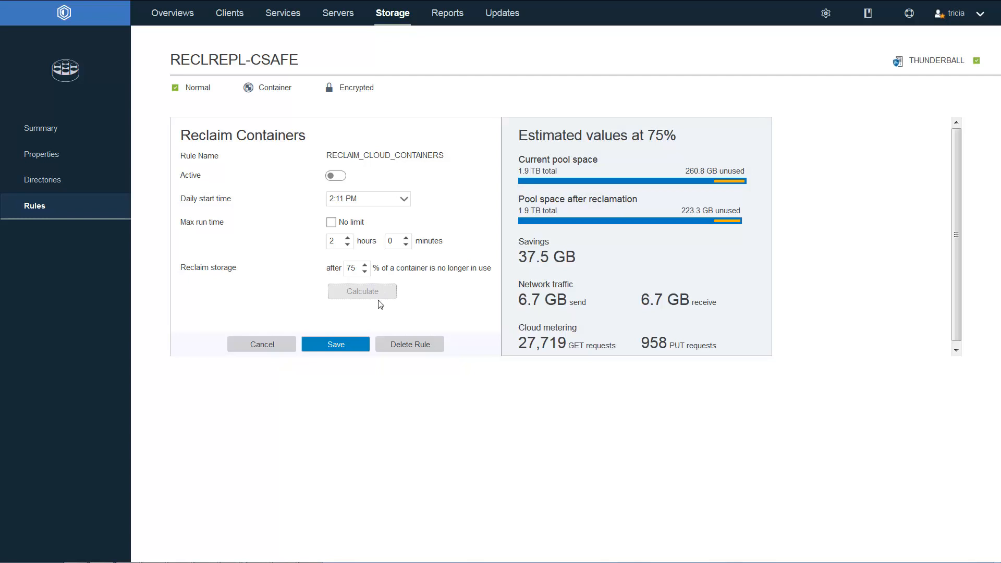
pyautogui.moveTo(358, 308)
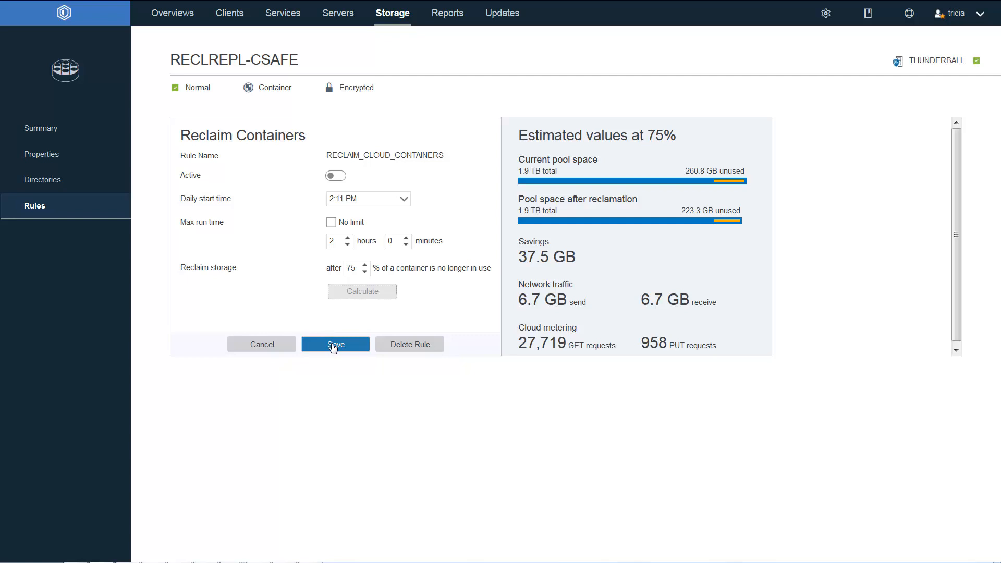
pyautogui.click(335, 345)
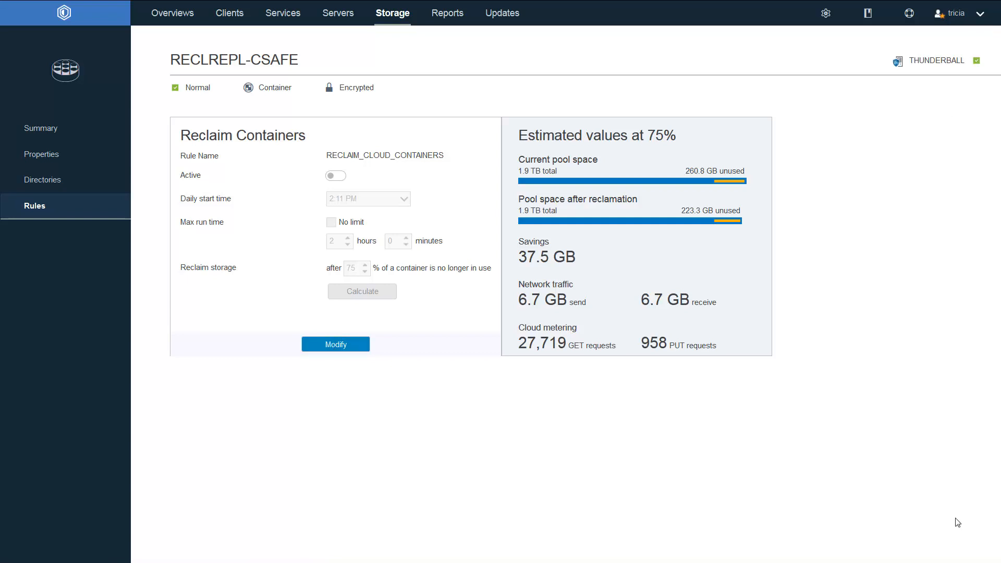
pyautogui.moveTo(767, 187)
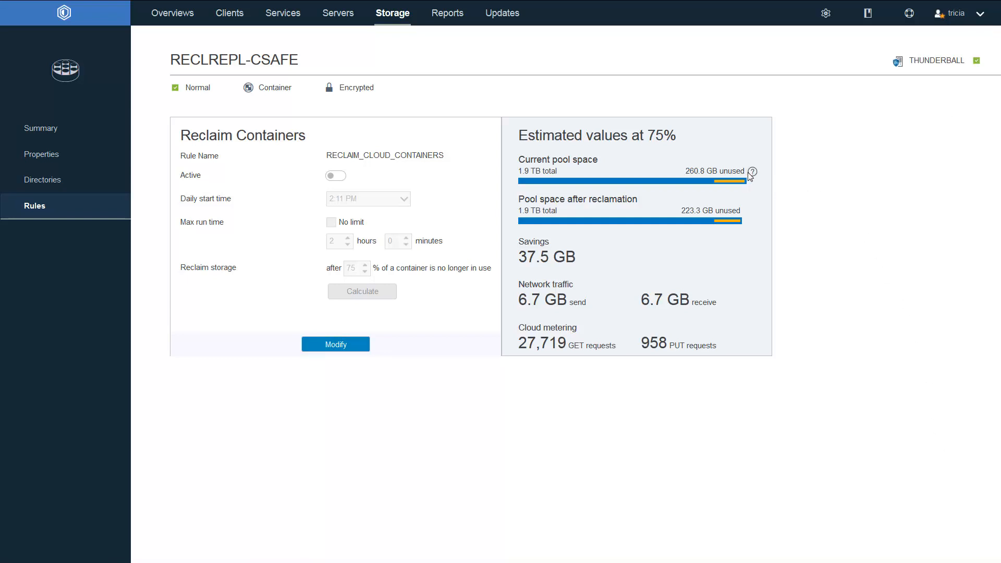
pyautogui.moveTo(753, 172)
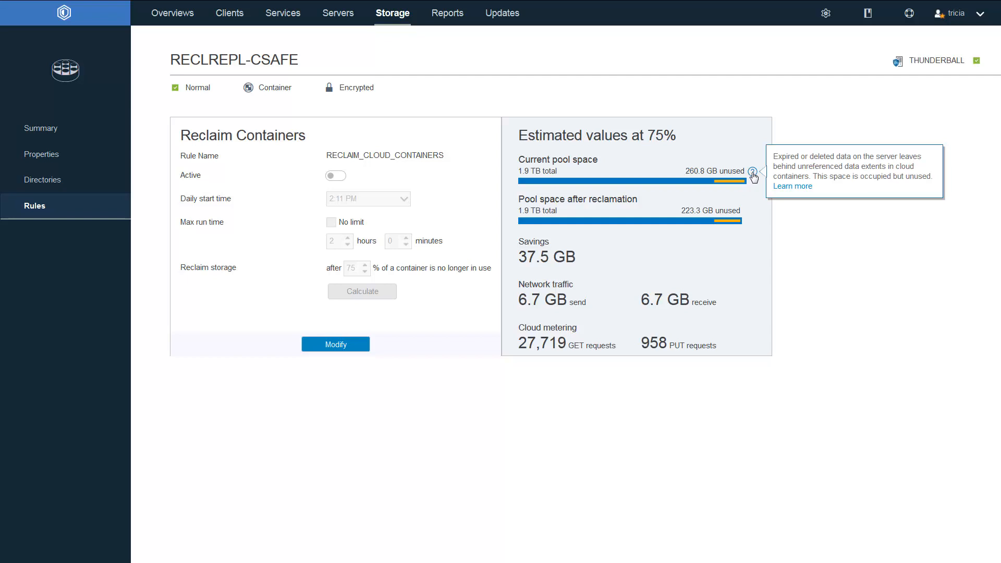
pyautogui.moveTo(753, 181)
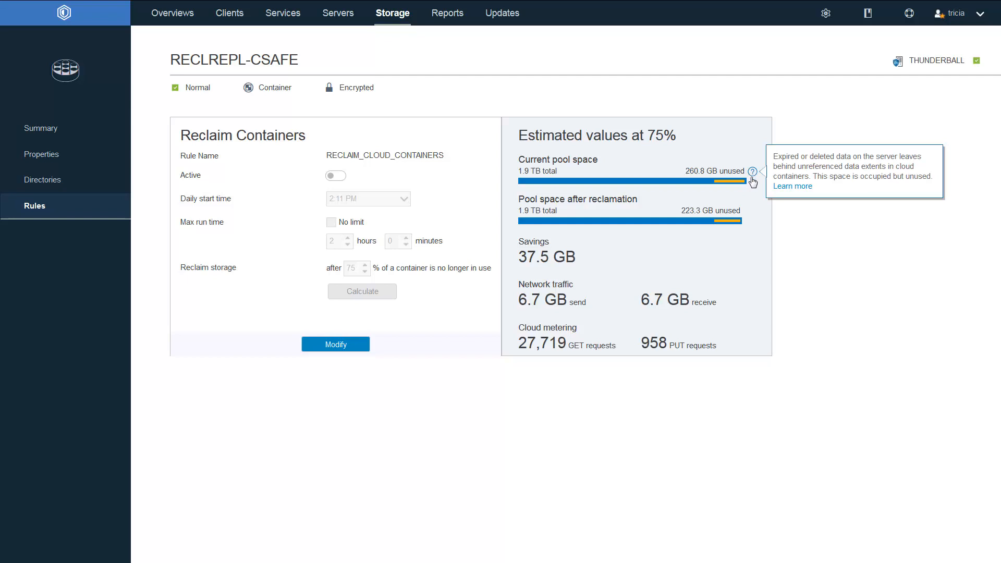
pyautogui.moveTo(749, 212)
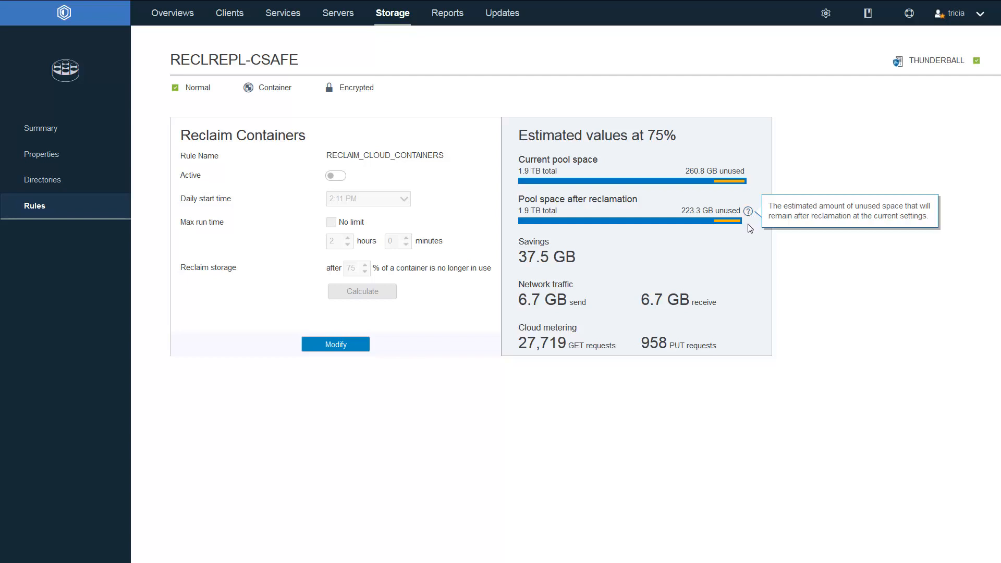
pyautogui.moveTo(664, 357)
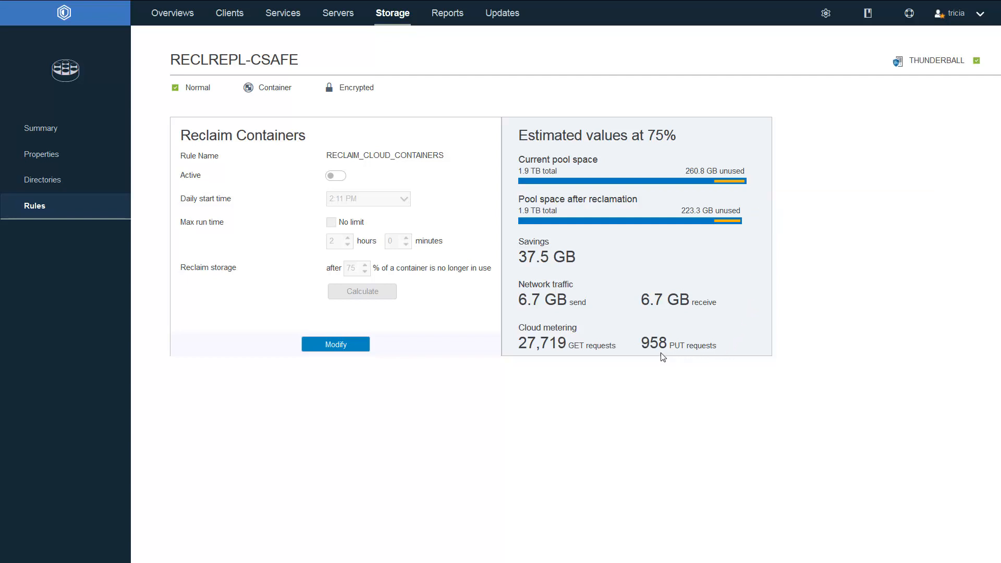
pyautogui.moveTo(525, 271)
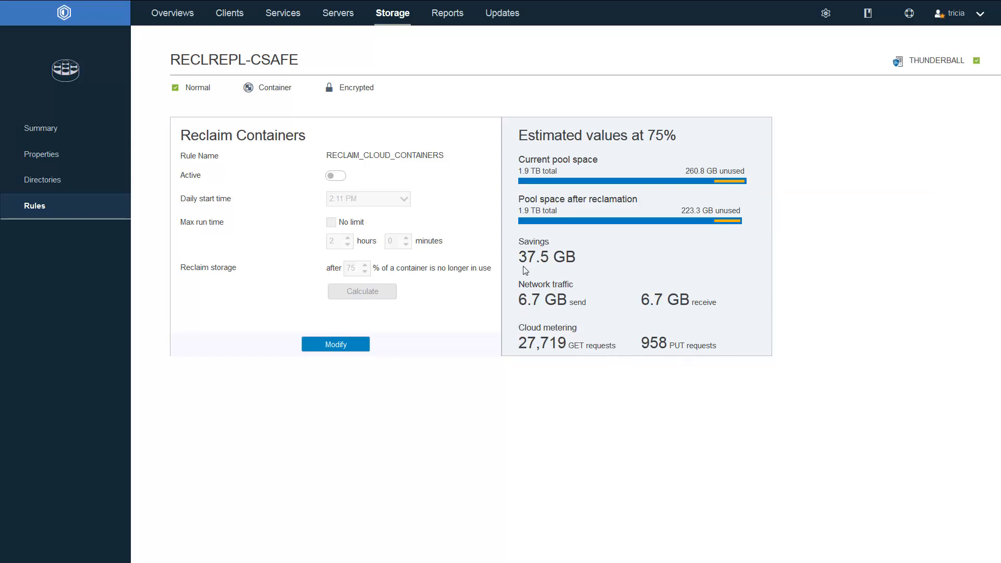
pyautogui.moveTo(594, 266)
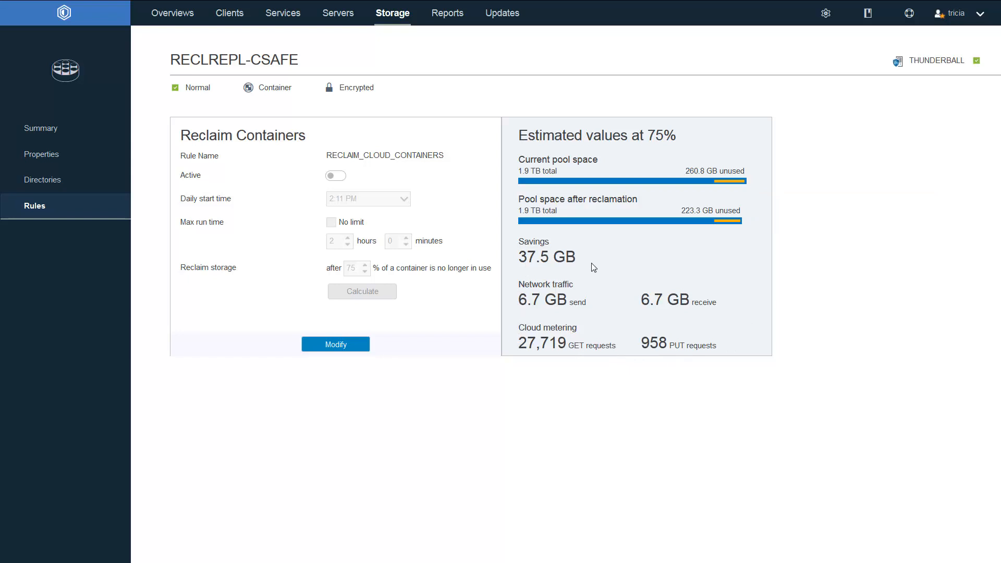
pyautogui.moveTo(249, 268)
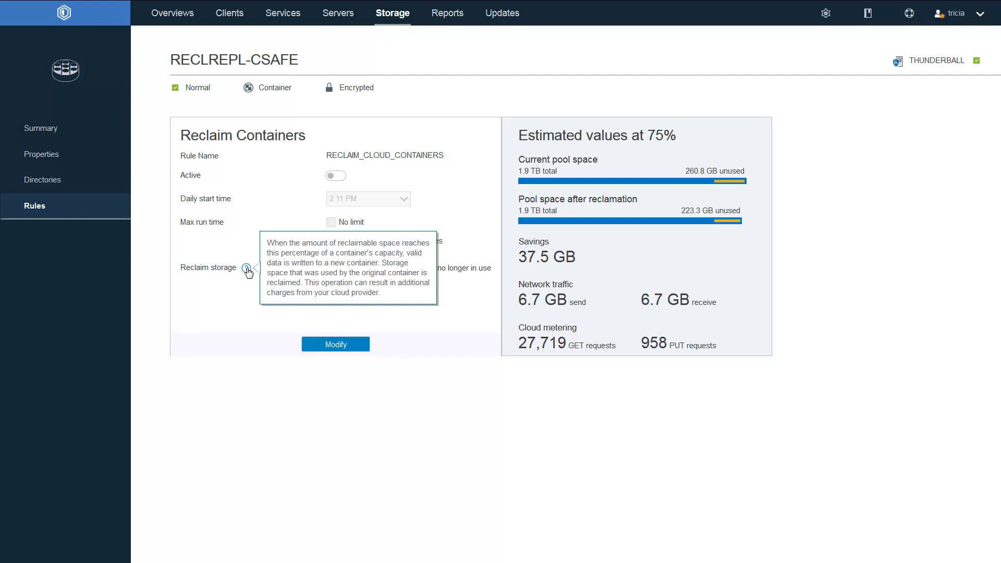
pyautogui.moveTo(229, 302)
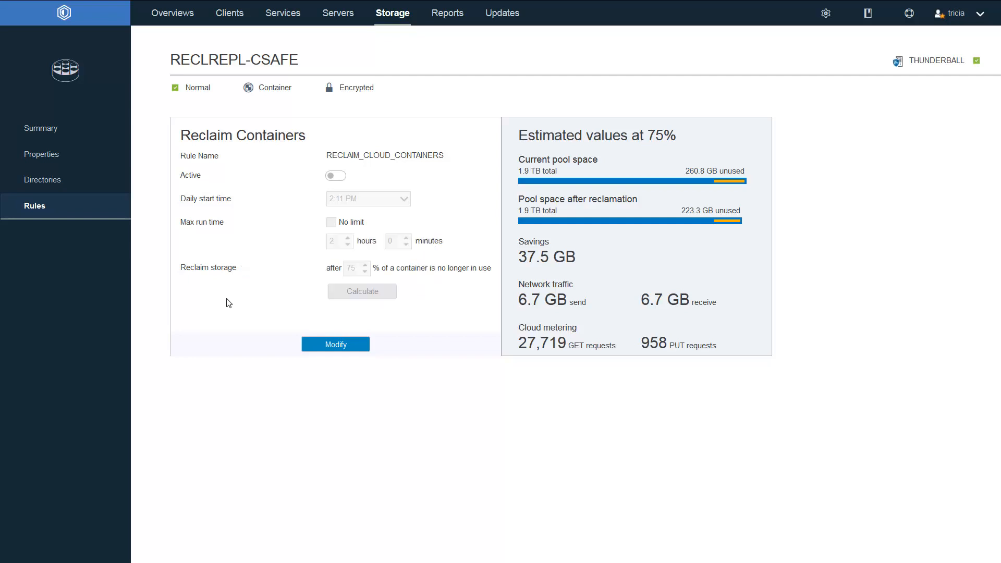